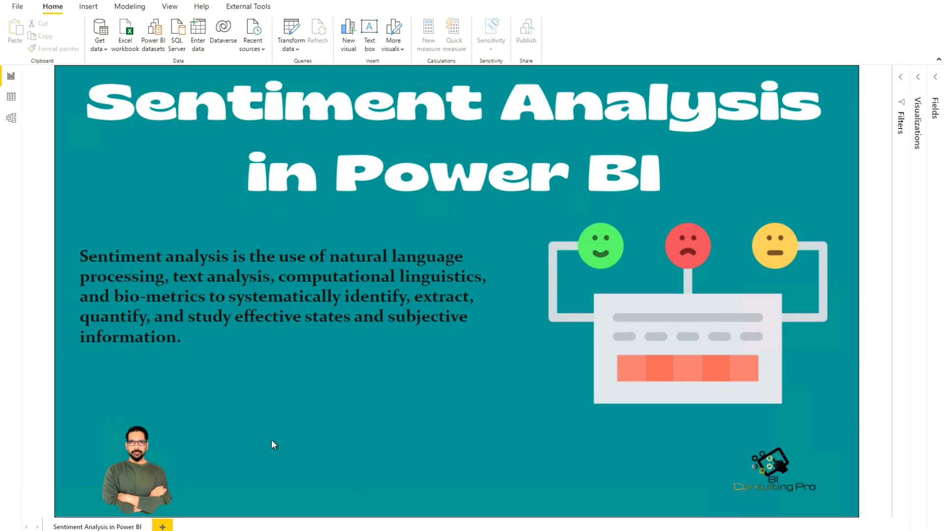
mouse_move(121, 161)
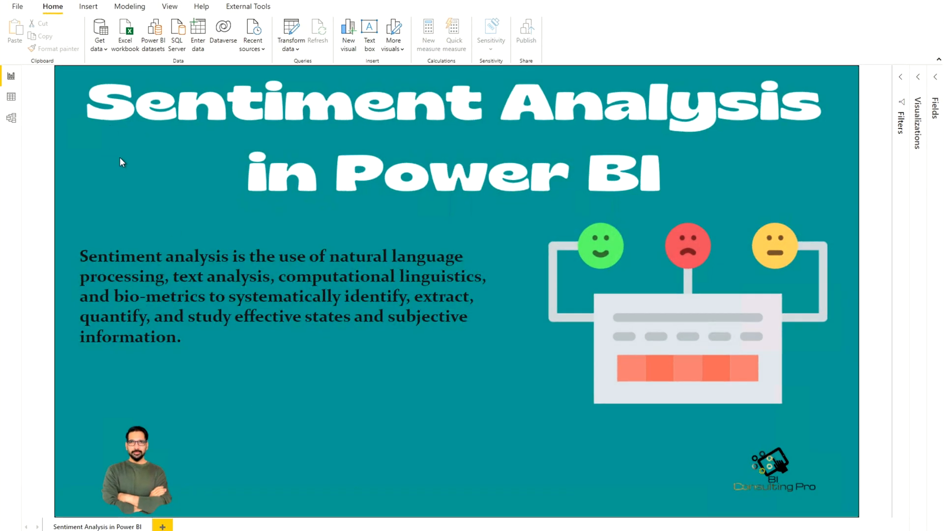
Open the full Get Data catalogue of data source connectors from the Home ribbon.
left_click(99, 33)
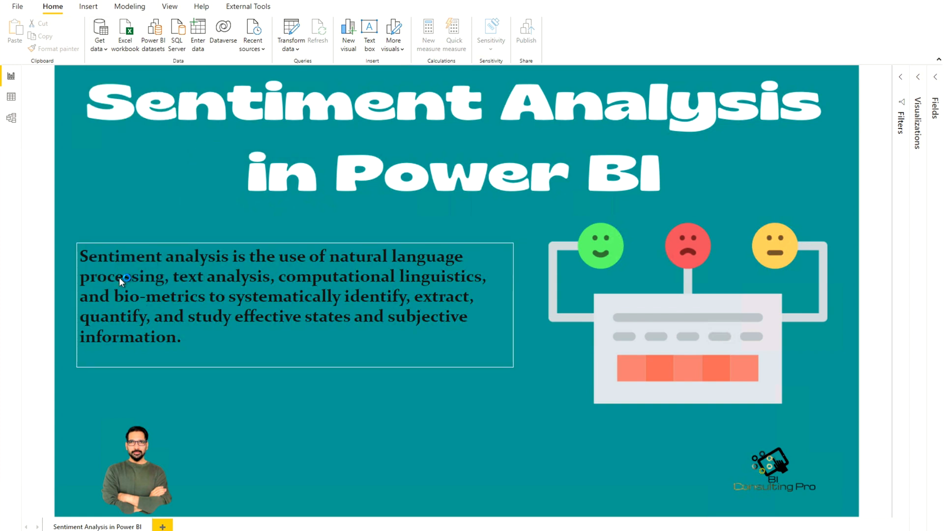
left_click(99, 33)
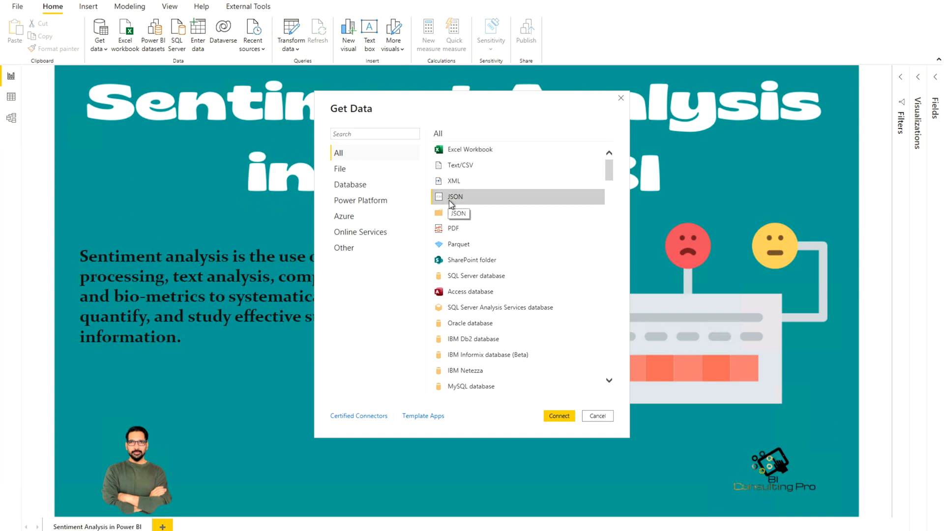
Connect to a JSON source and import reviews.json from Downloads as the 'reviews' query.
left_click(597, 416)
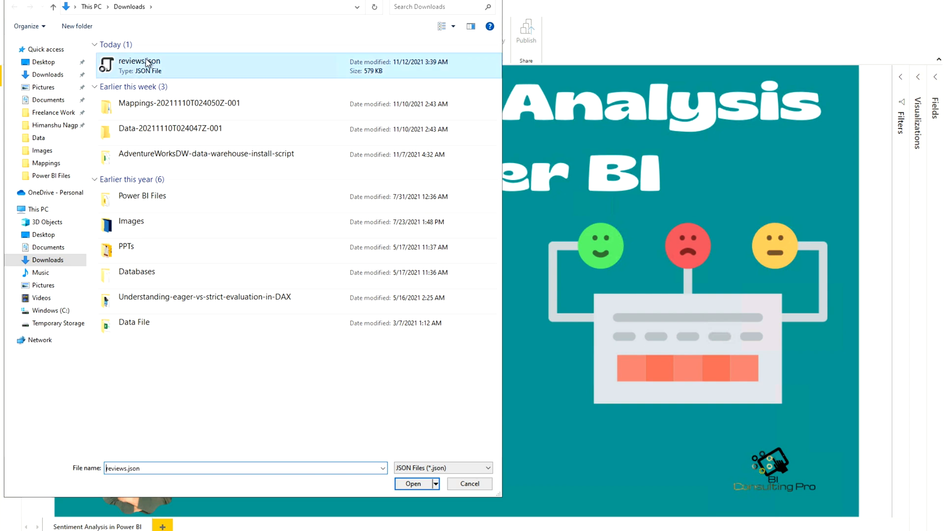
left_click(413, 483)
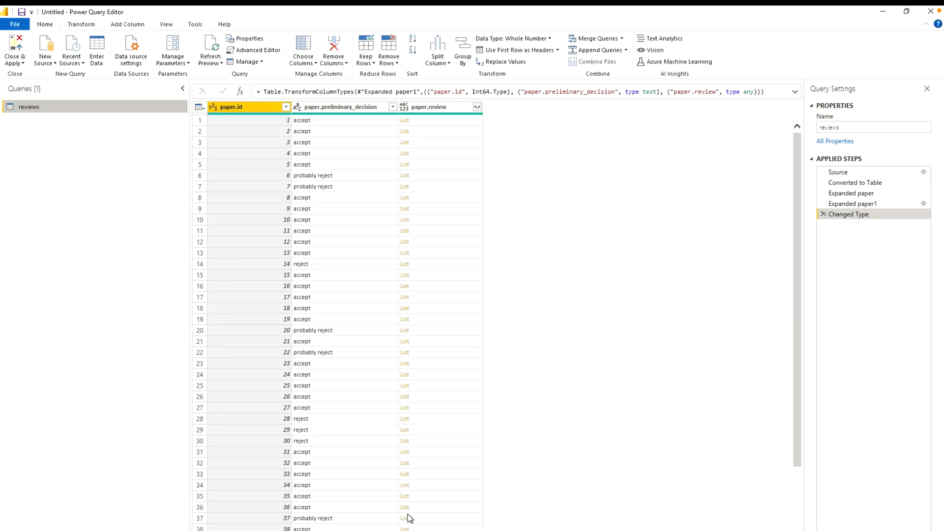
mouse_move(432, 117)
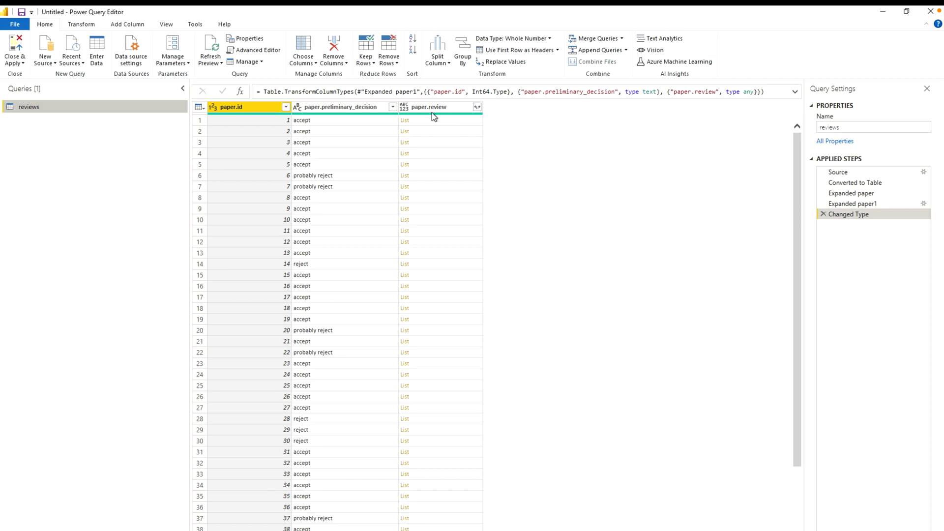
mouse_move(351, 224)
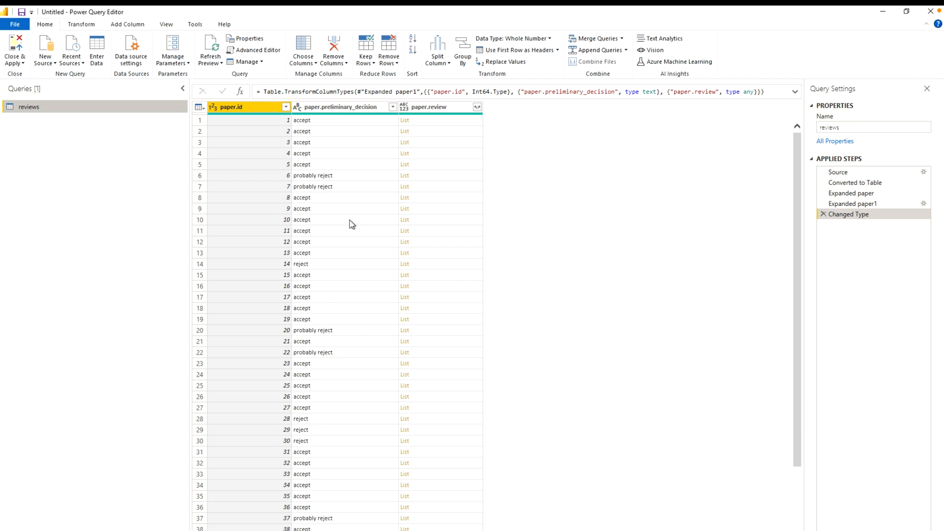
mouse_move(490, 145)
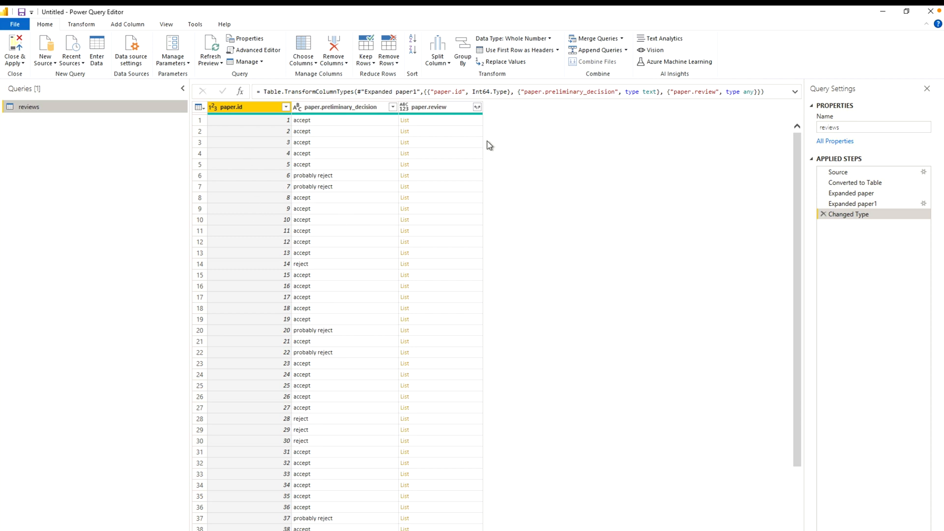
mouse_move(470, 120)
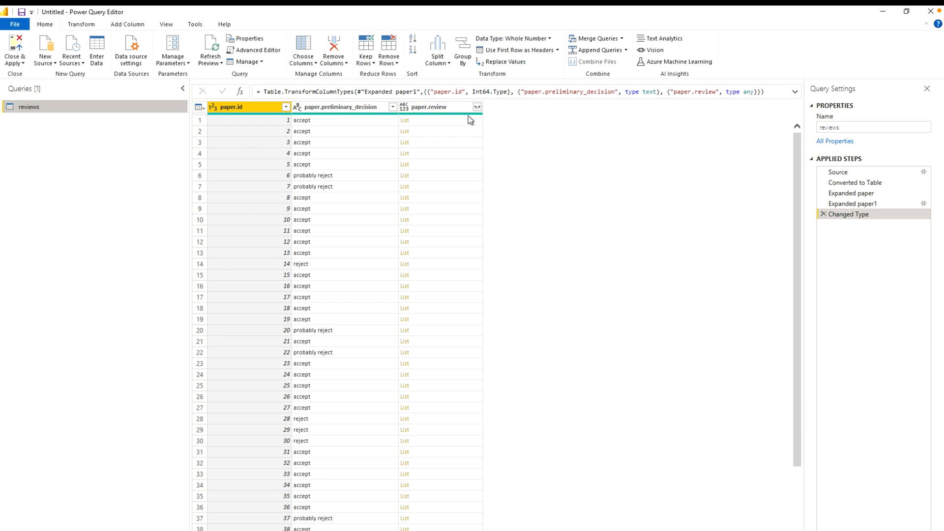
Expand the paper.review list column so each review gets its own row.
left_click(428, 107)
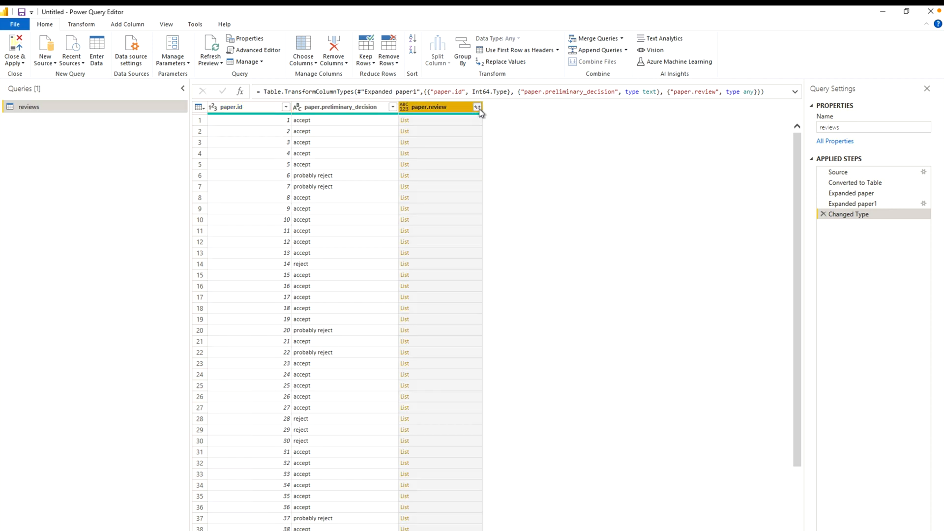
left_click(478, 107)
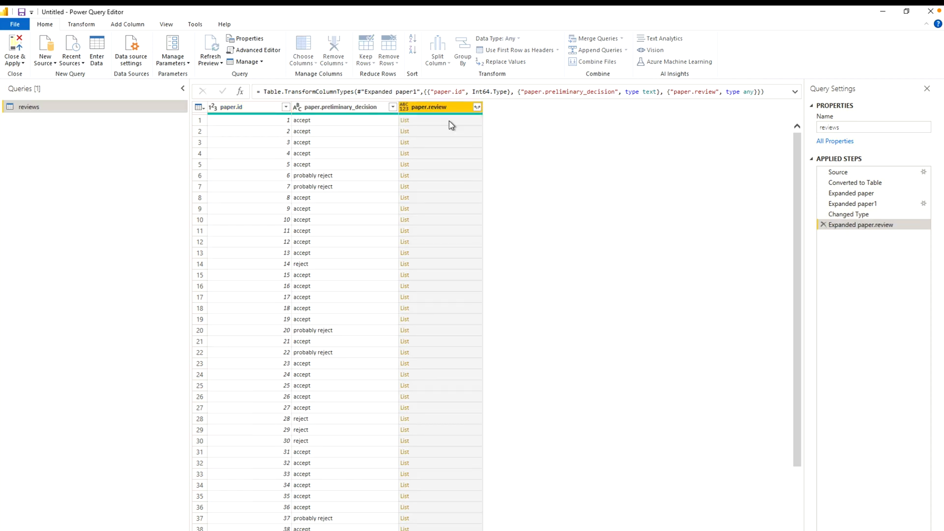
left_click(477, 107)
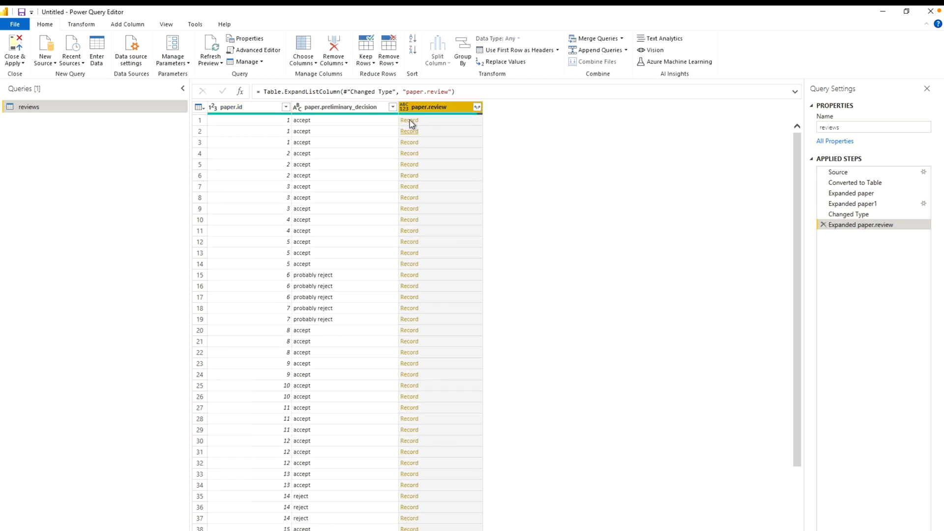
mouse_move(477, 107)
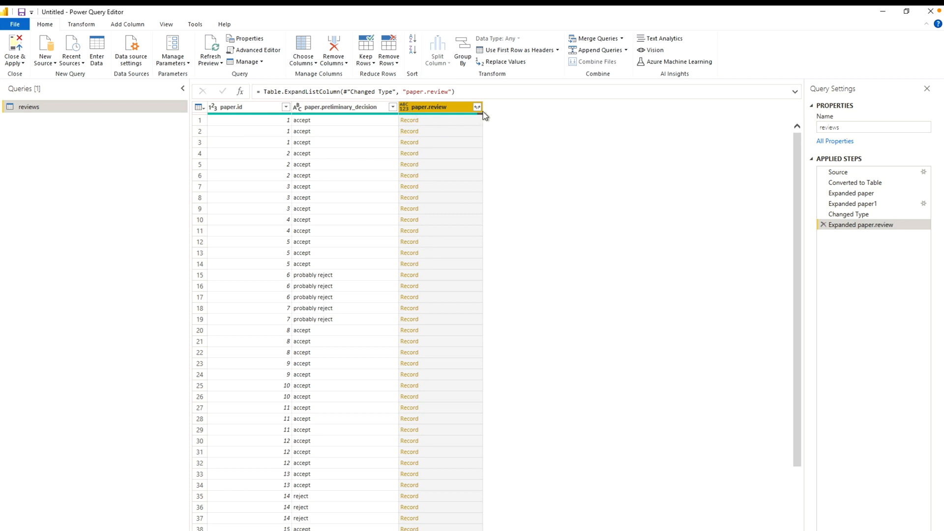
Expand all review record fields, such as confidence, lan and text, into columns.
left_click(478, 107)
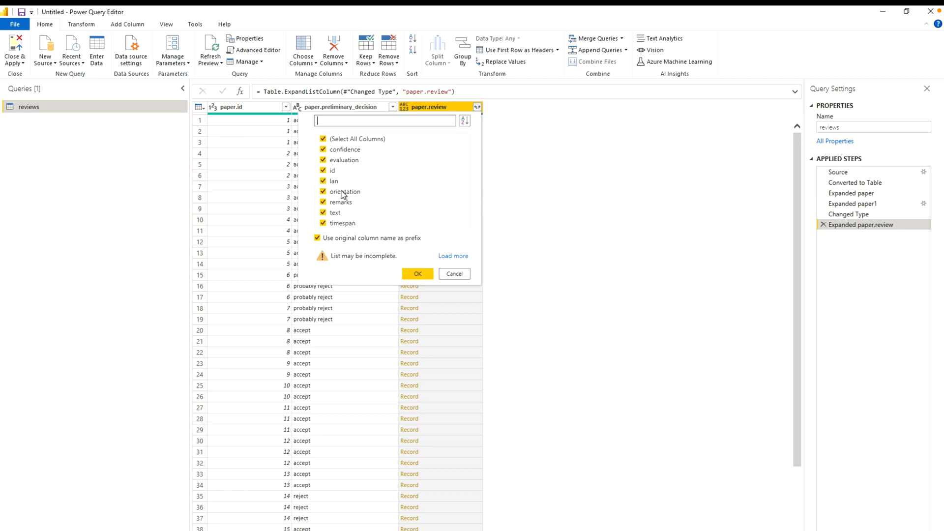
left_click(453, 255)
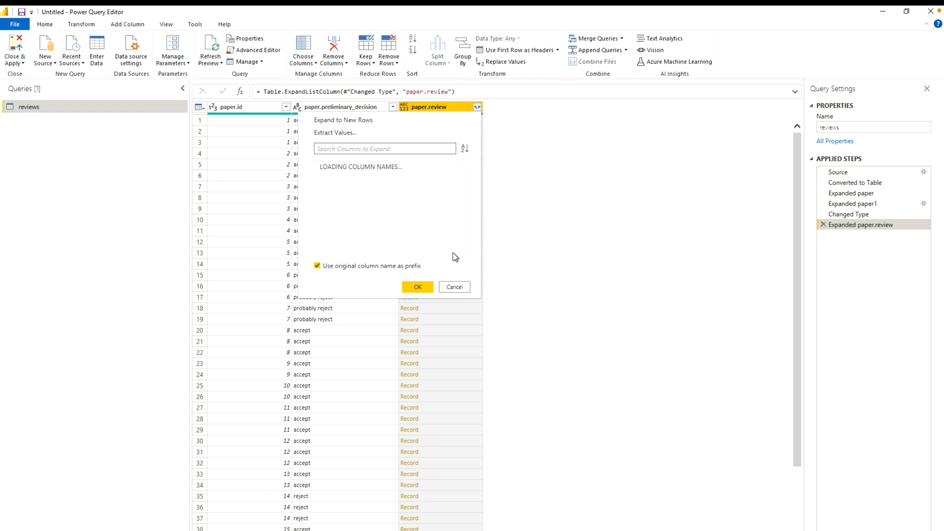
left_click(417, 286)
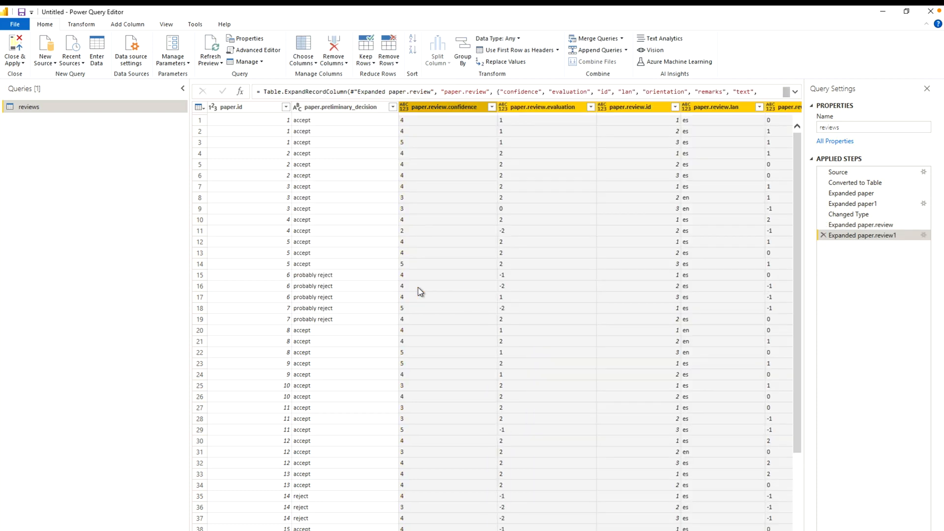
scroll("right", 3)
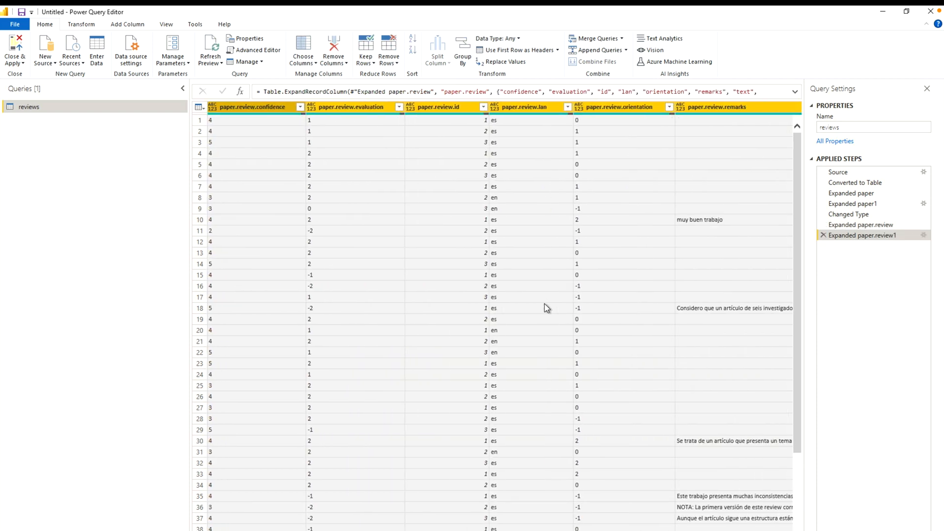
scroll("right", 3)
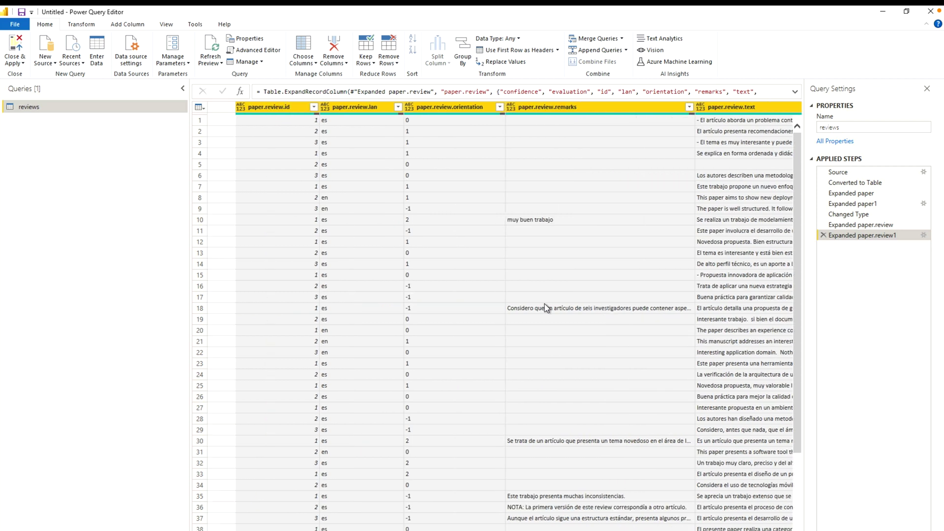
scroll("left", 3)
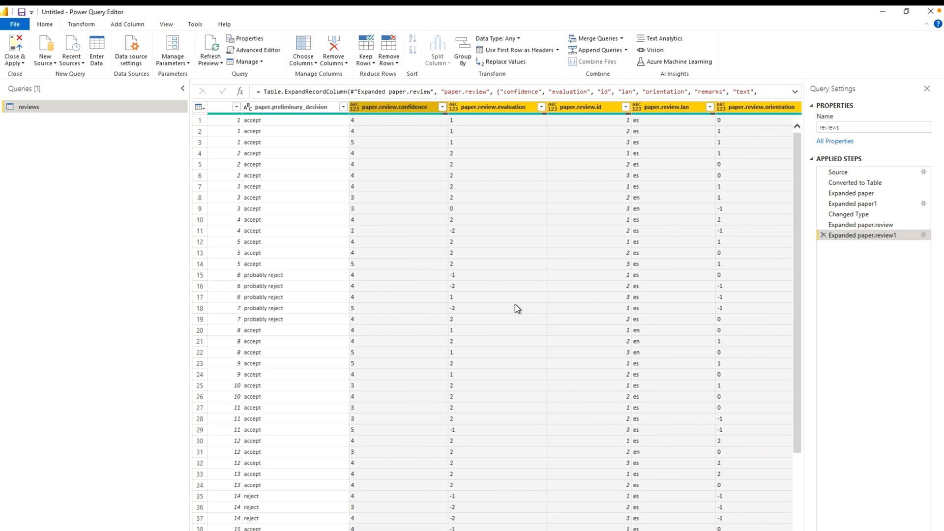
Filter the paper.review.lan column to only "en", leaving 17 rows.
left_click(682, 107)
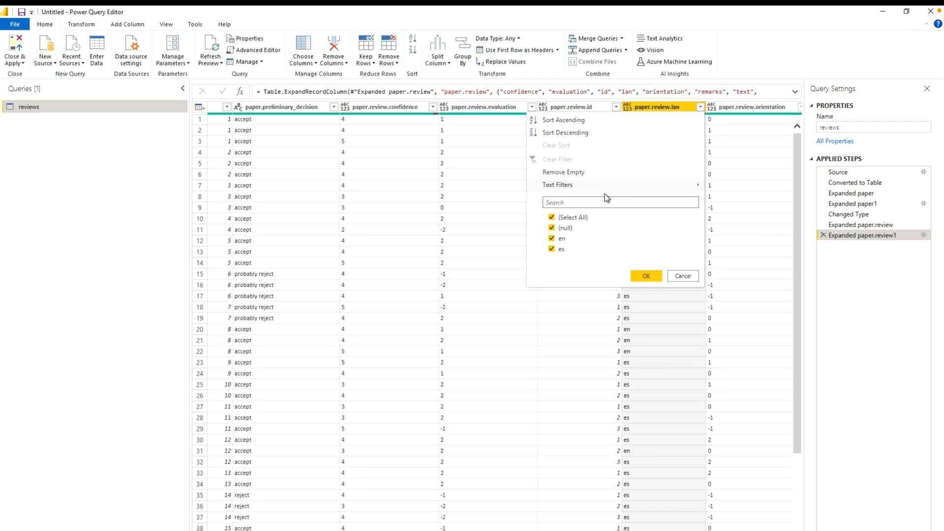
mouse_move(552, 268)
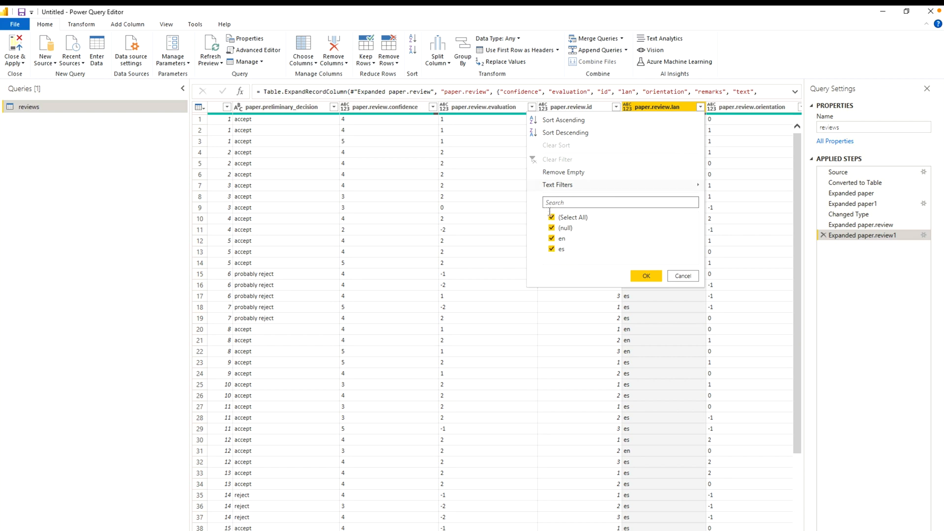
left_click(552, 239)
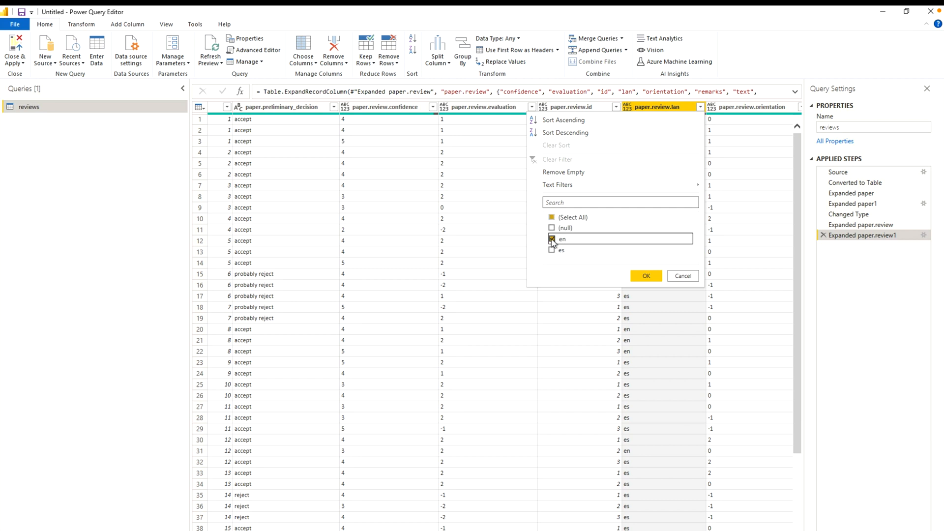
left_click(645, 275)
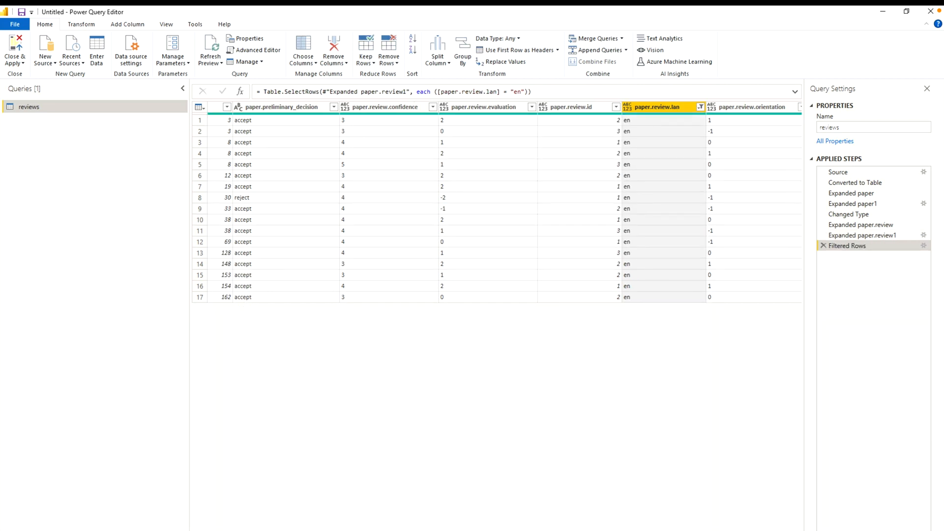
scroll("right", 3)
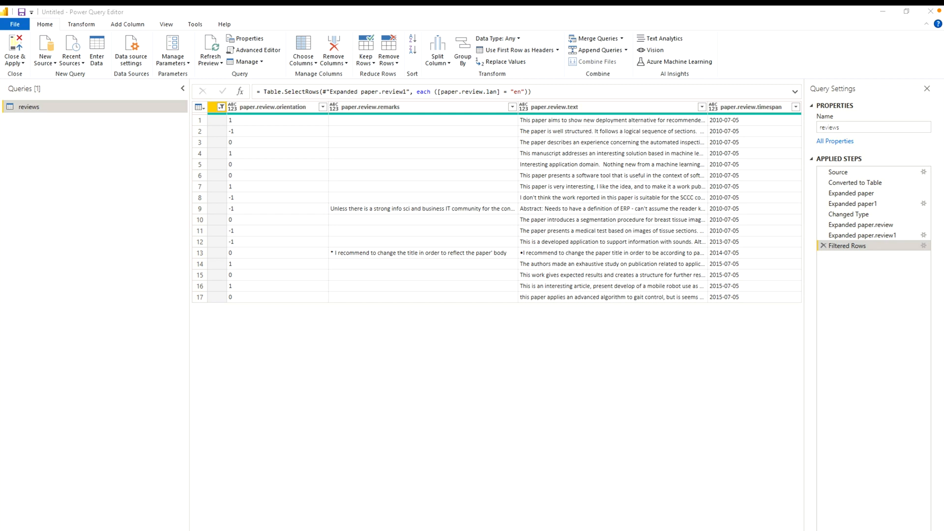
mouse_move(655, 149)
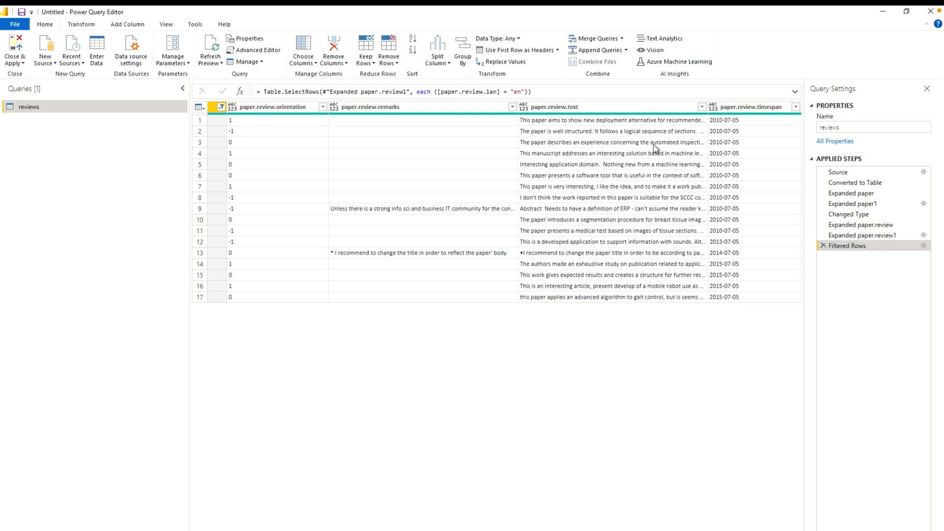
Select the paper.review.text column and bring up the Text Analytics AI functions.
left_click(609, 107)
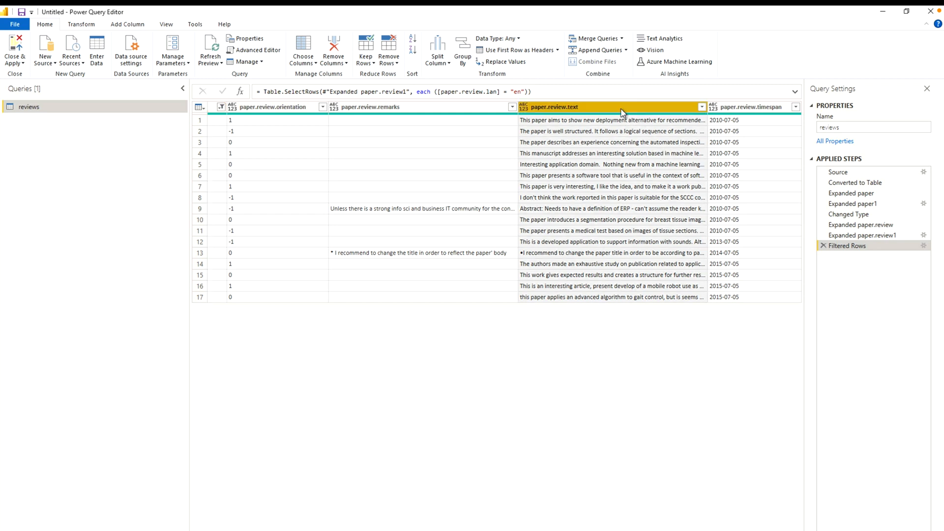
mouse_move(664, 38)
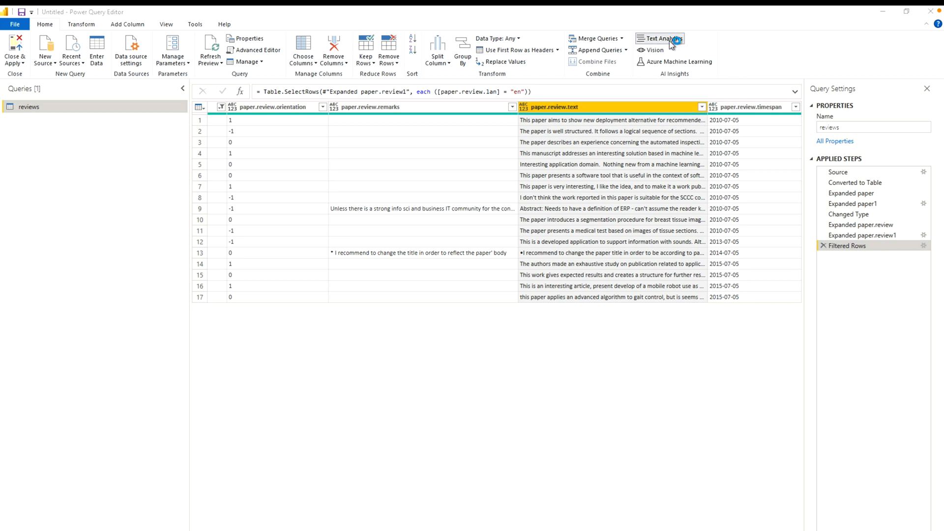
left_click(662, 38)
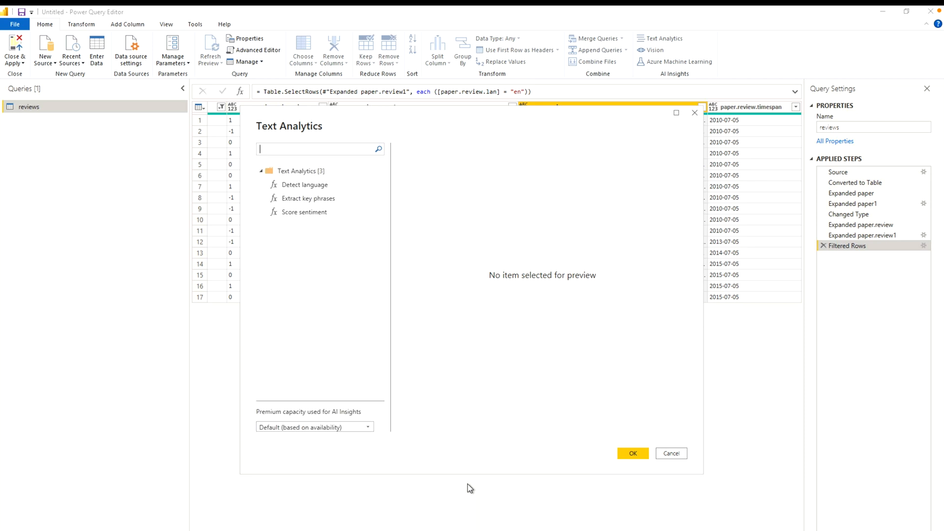
mouse_move(295, 212)
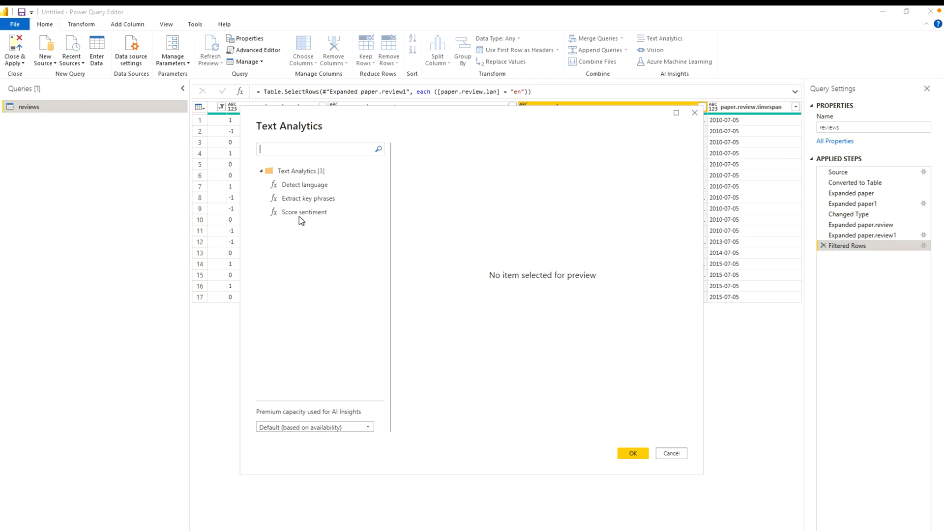
mouse_move(313, 193)
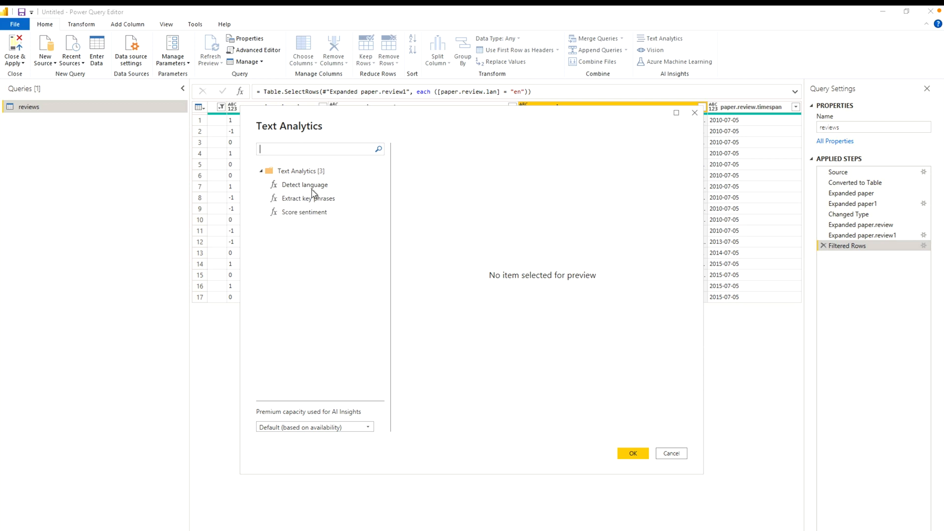
mouse_move(304, 184)
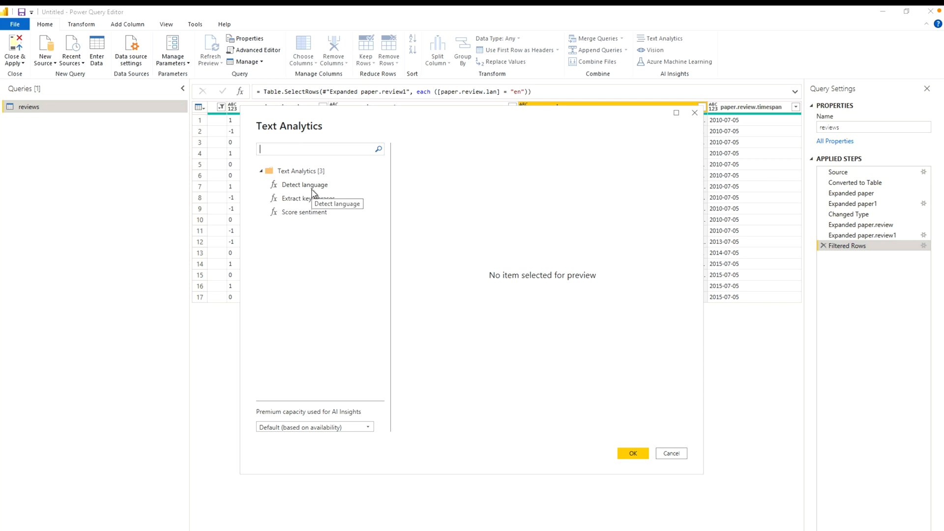
mouse_move(301, 212)
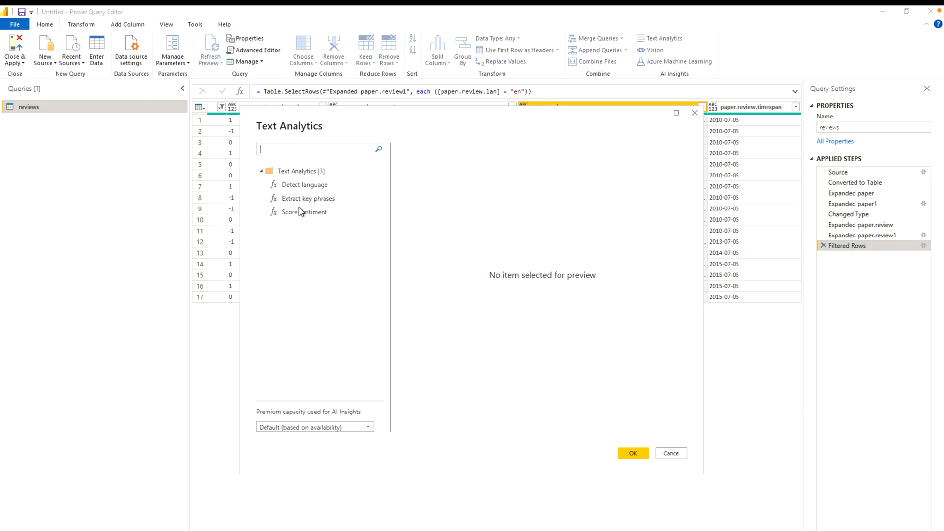
mouse_move(308, 198)
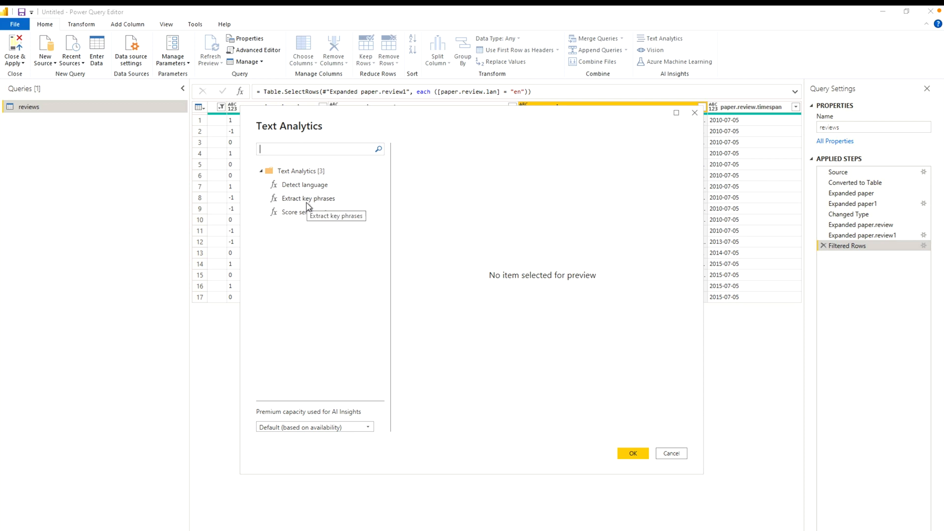
Choose Score sentiment with paper.review.text as the input text column.
left_click(304, 212)
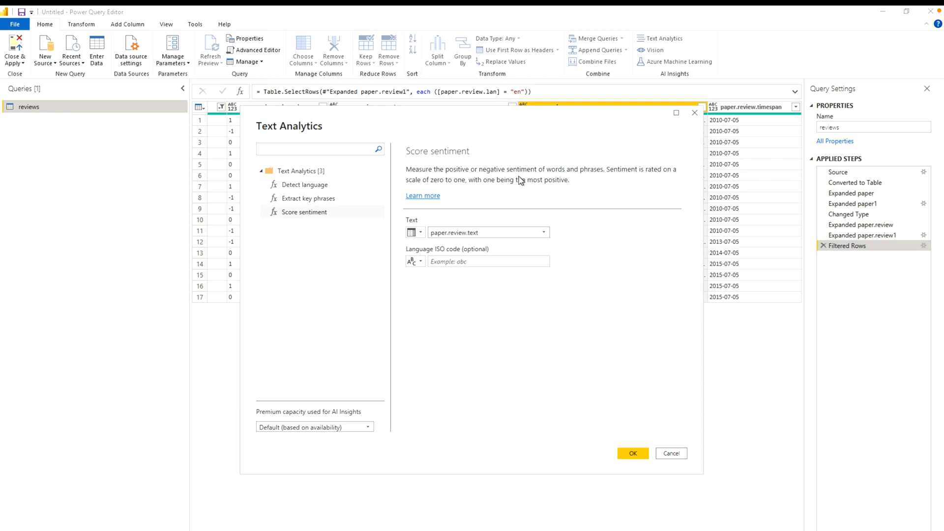
mouse_move(601, 182)
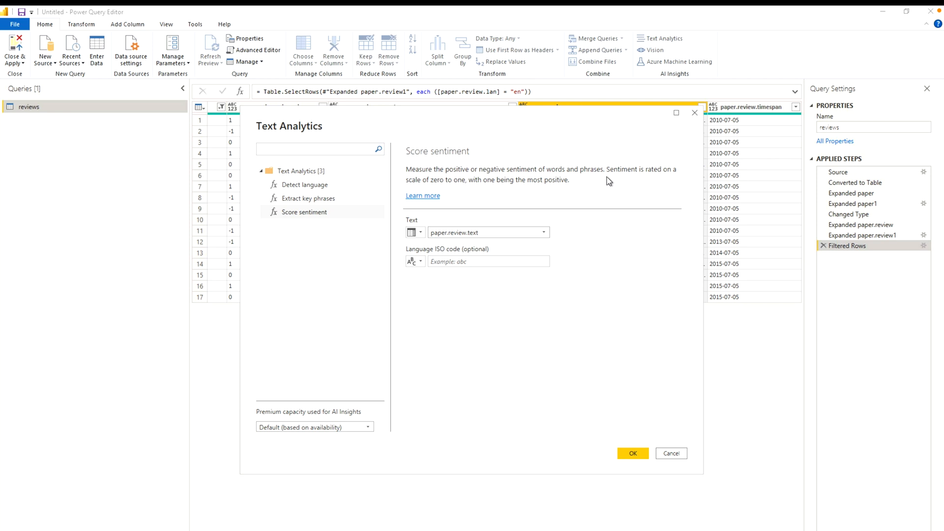
mouse_move(572, 194)
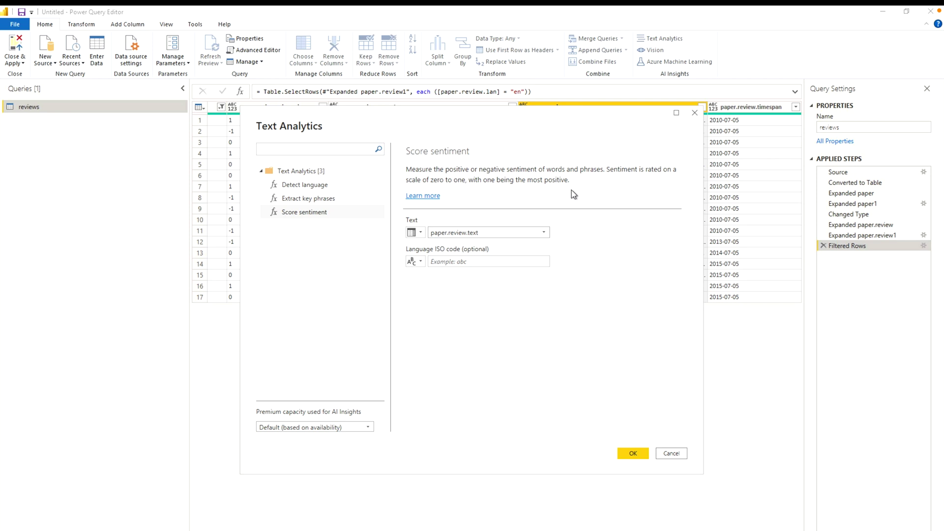
mouse_move(557, 394)
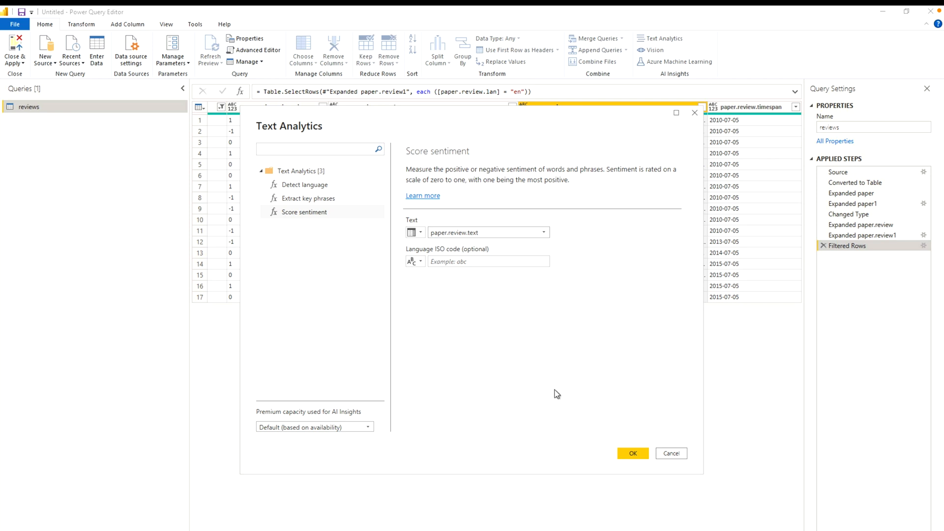
mouse_move(511, 235)
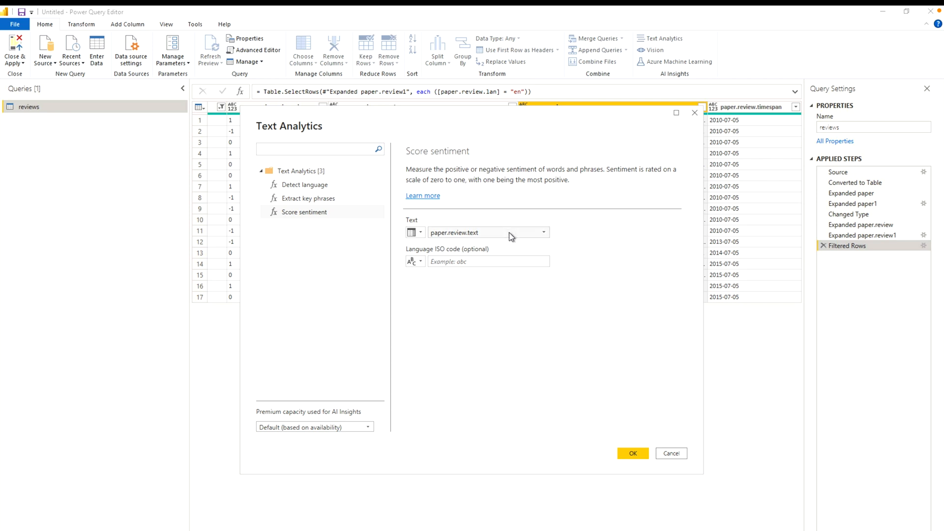
left_click(543, 232)
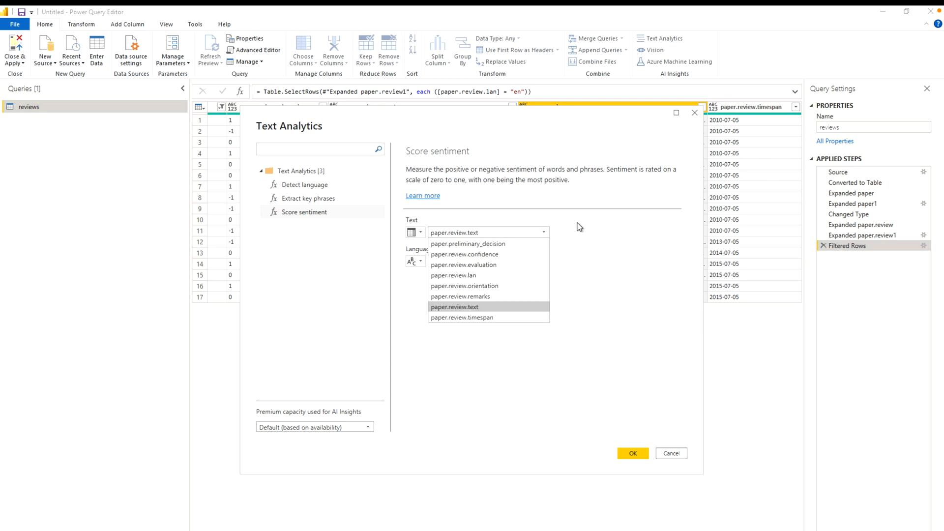
left_click(454, 307)
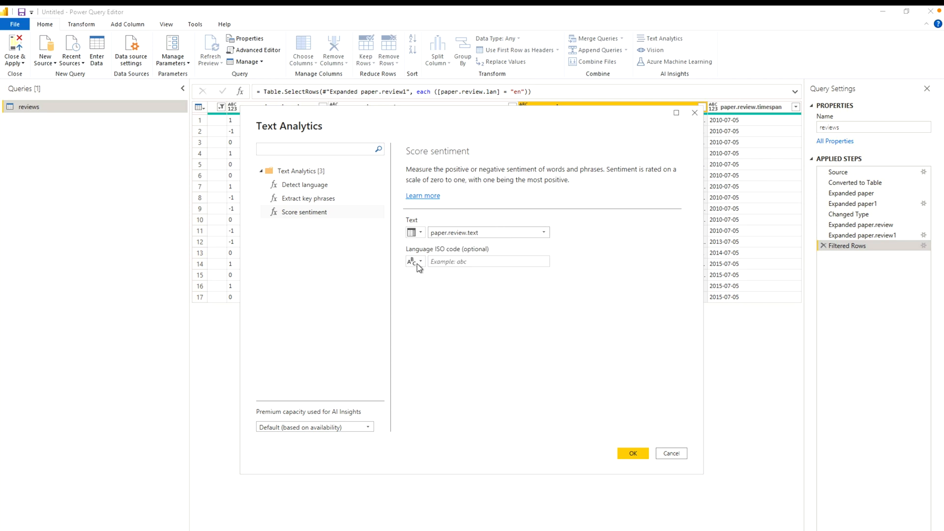
mouse_move(572, 336)
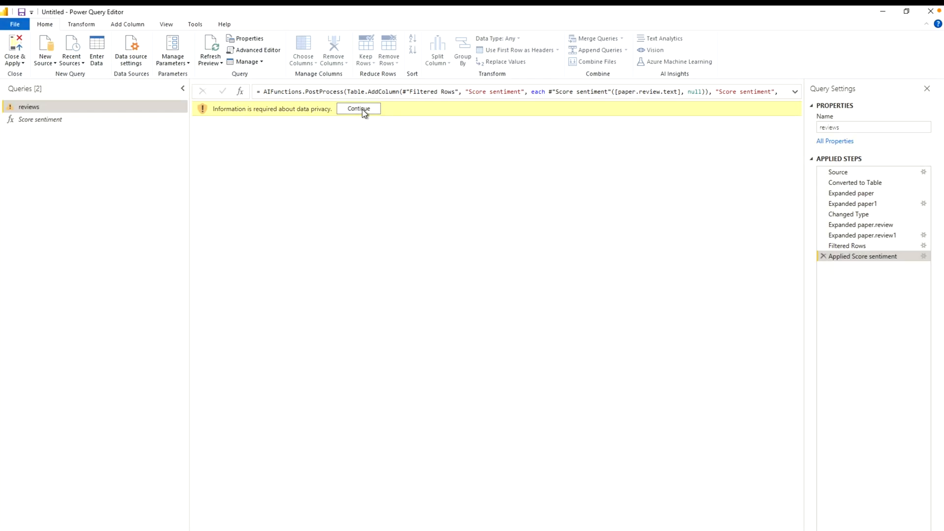
Continue past the privacy warning and save with privacy level checks ignored for this file.
left_click(360, 110)
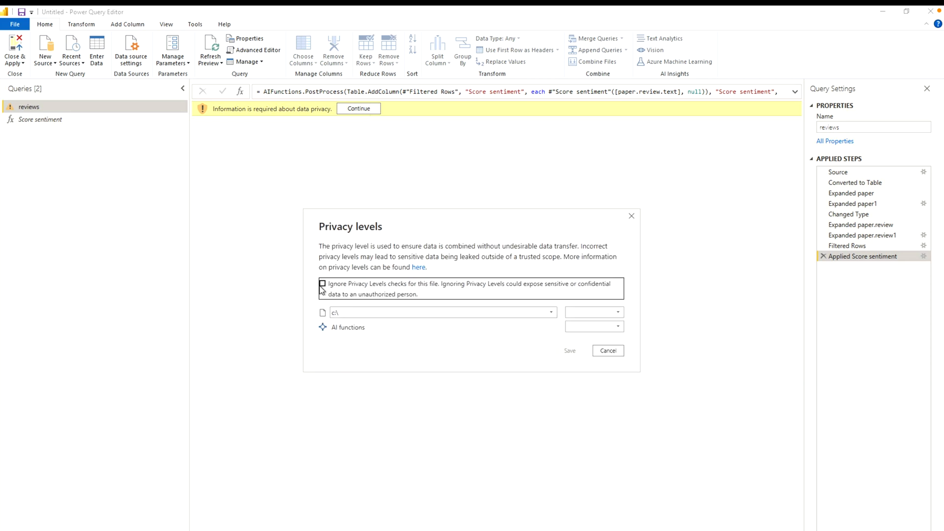
left_click(323, 284)
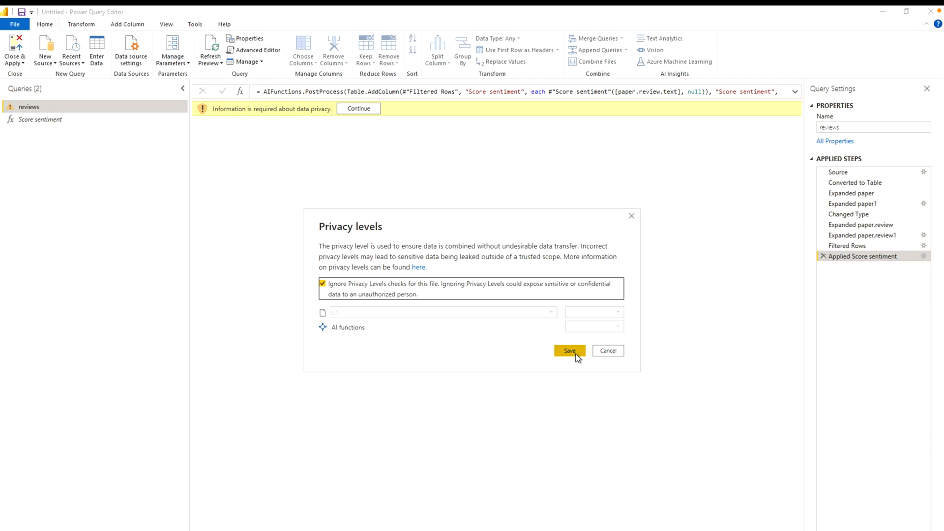
left_click(568, 351)
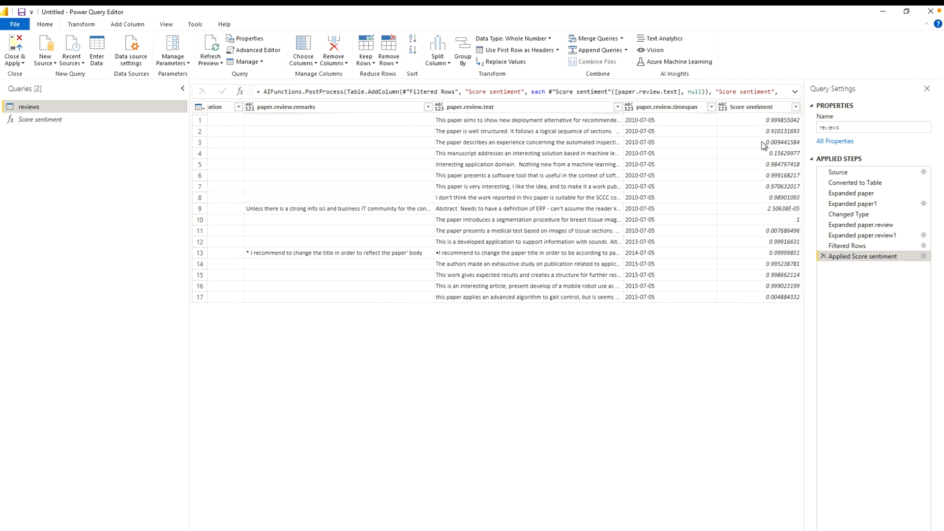
Select the Score sentiment column to change its data type to Decimal Number.
left_click(752, 107)
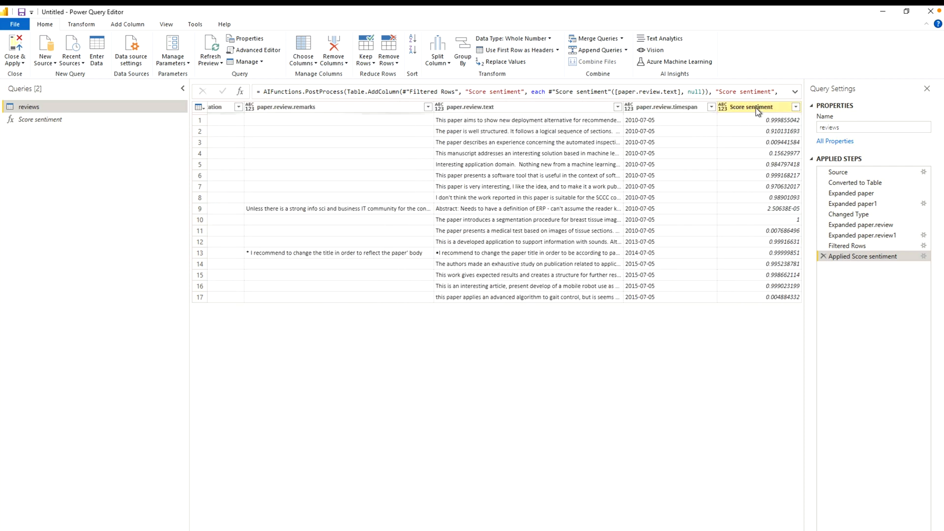
mouse_move(779, 296)
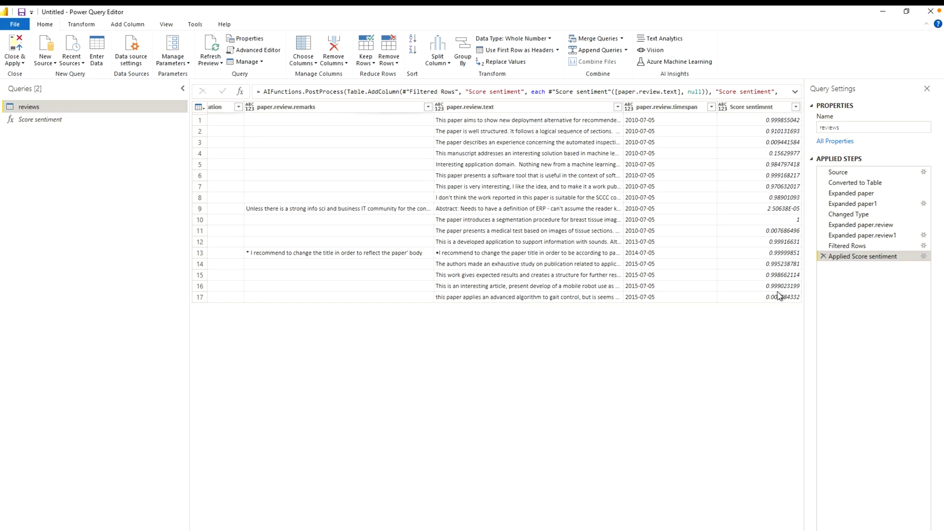
mouse_move(793, 218)
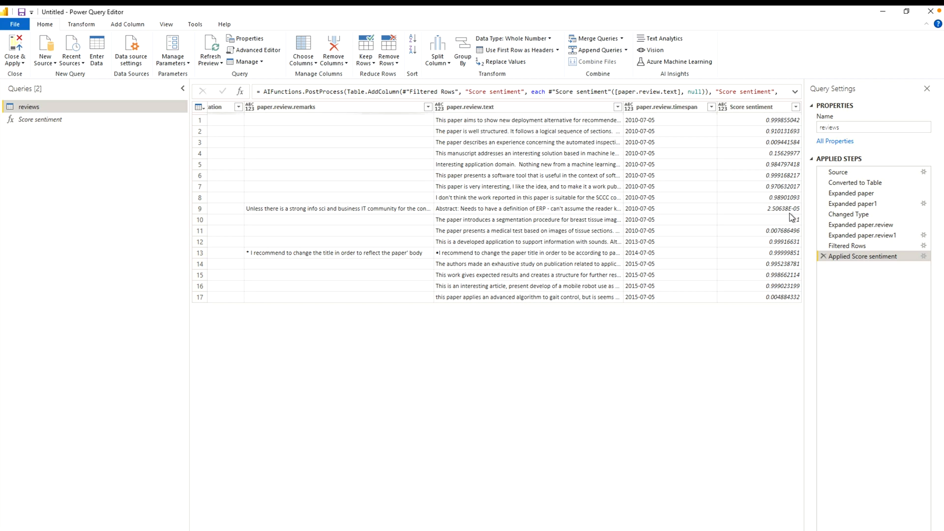
mouse_move(743, 322)
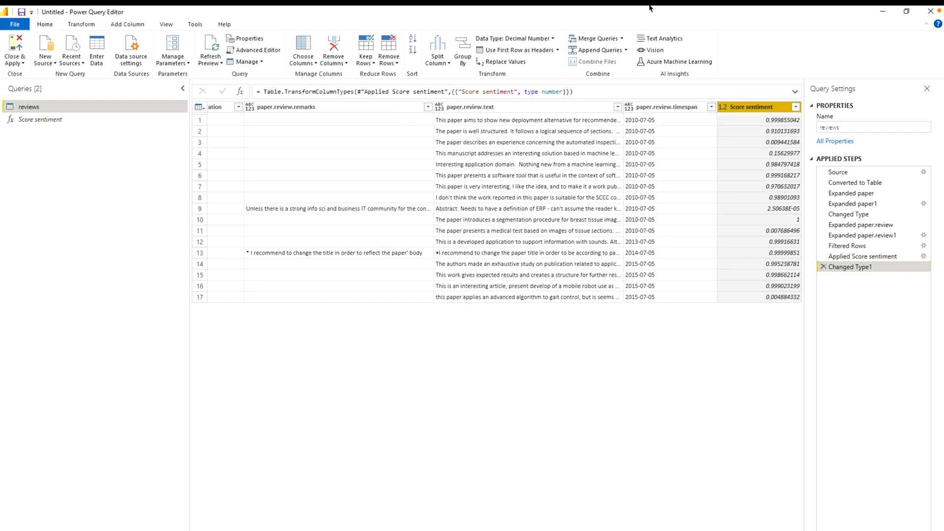
Reopen Text Analytics and choose the Extract key phrases function.
left_click(665, 38)
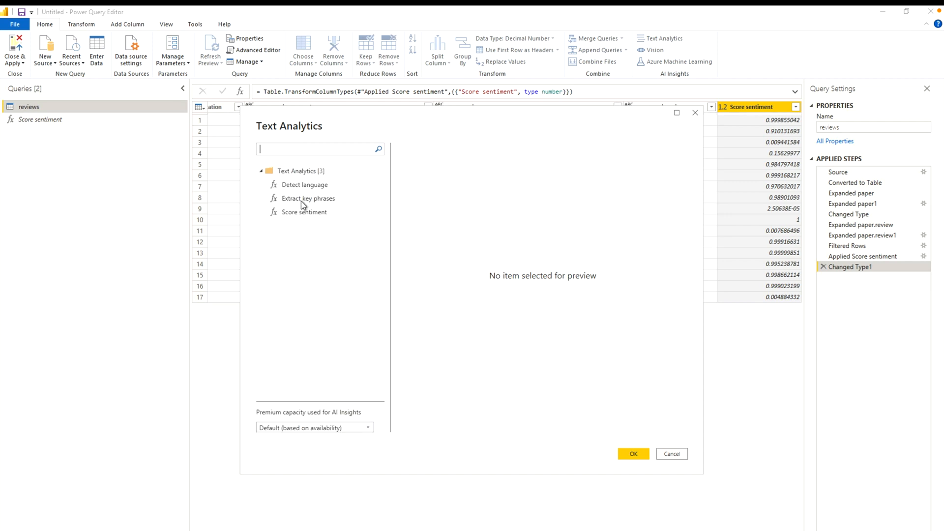
left_click(308, 199)
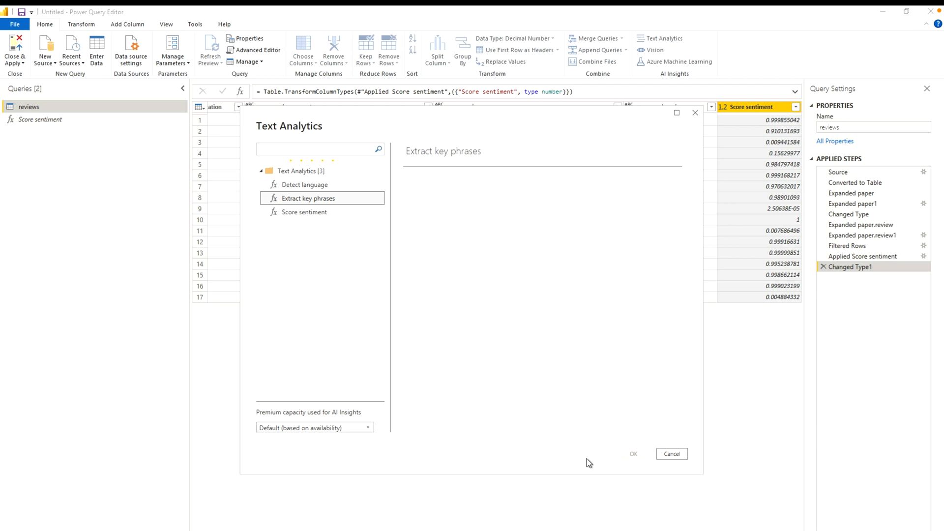
left_click(308, 198)
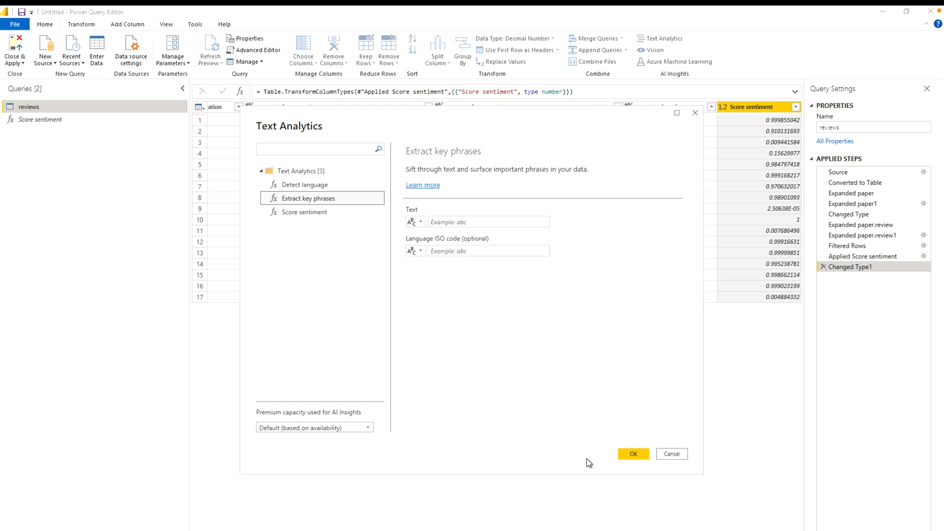
mouse_move(423, 185)
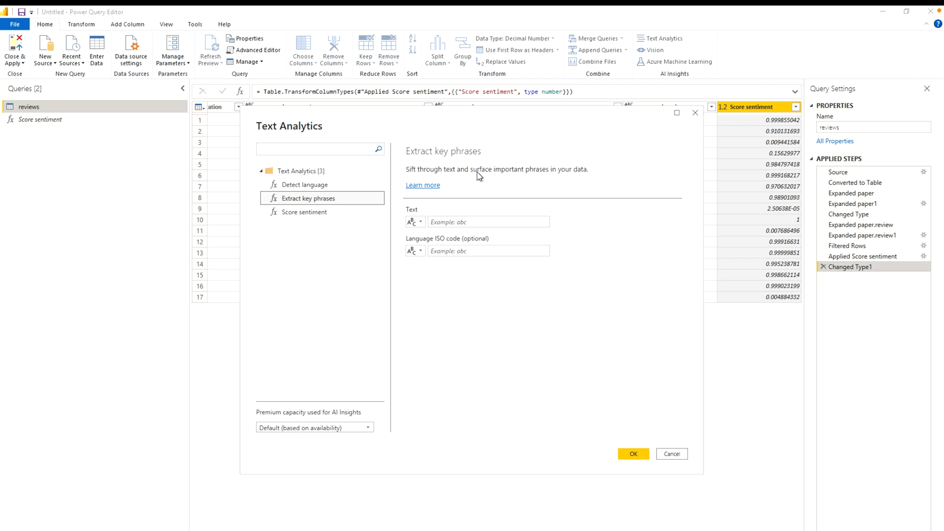
mouse_move(578, 182)
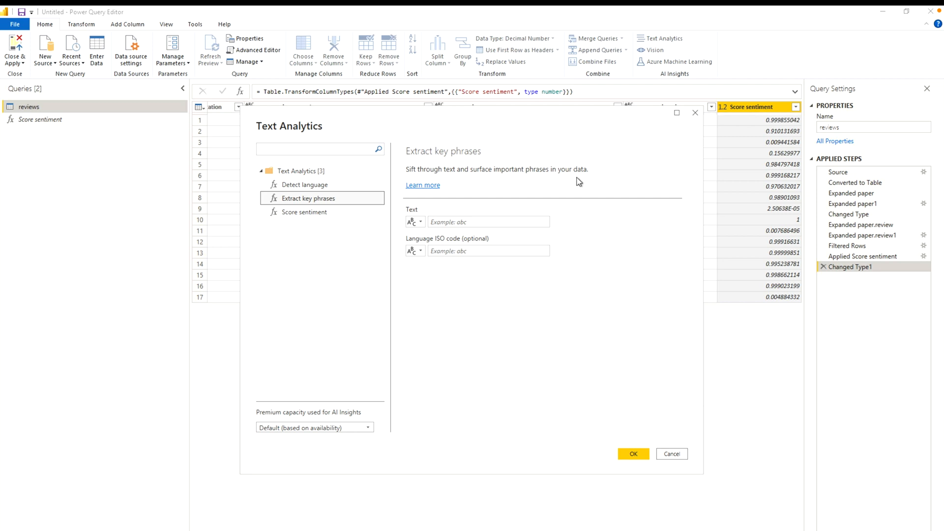
mouse_move(407, 222)
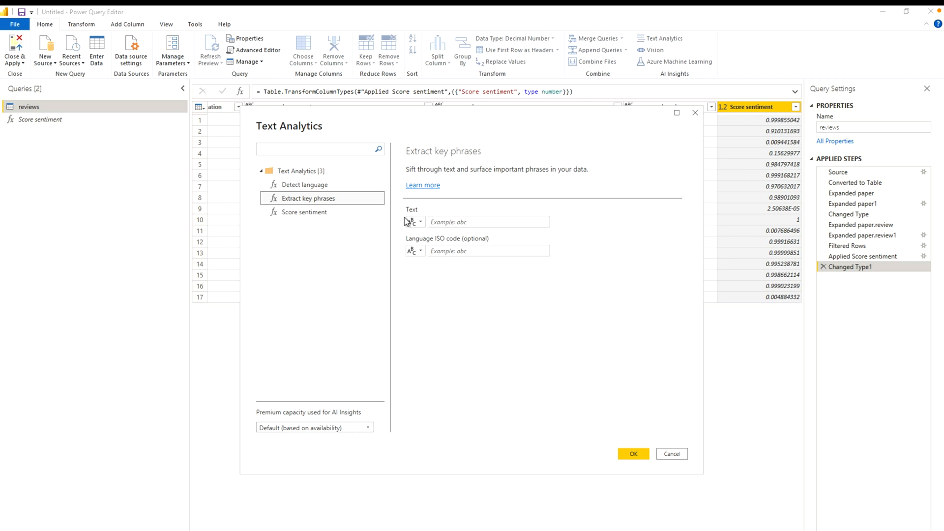
Enter EN as the language code and switch the Text input to column mode.
left_click(489, 221)
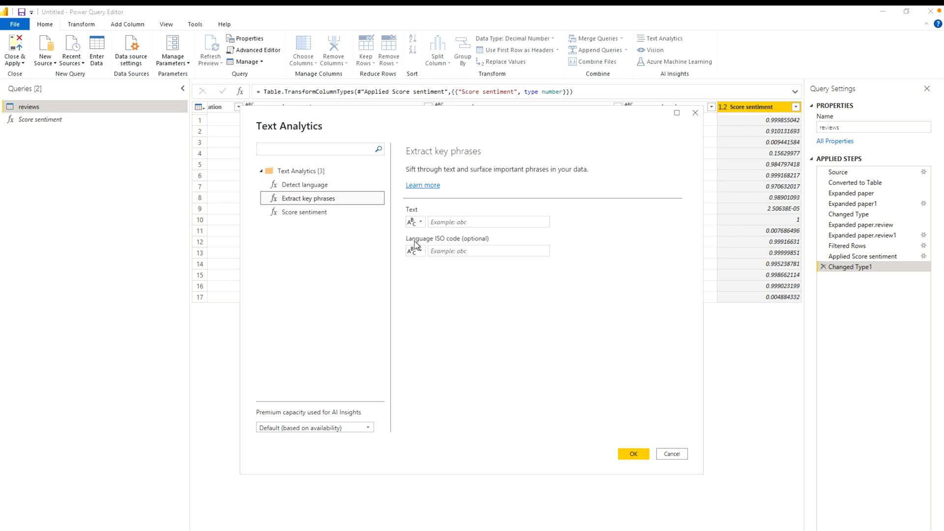
left_click(488, 251)
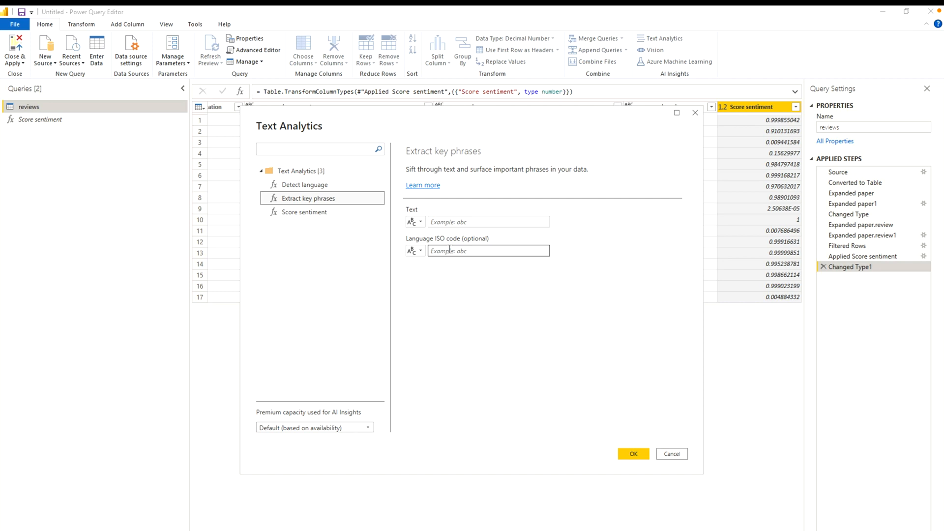
left_click(488, 250)
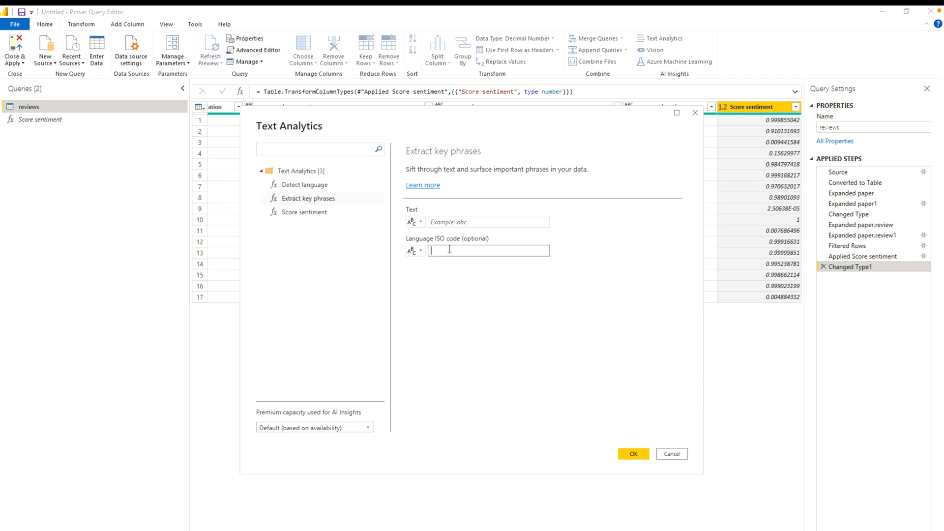
type("EN")
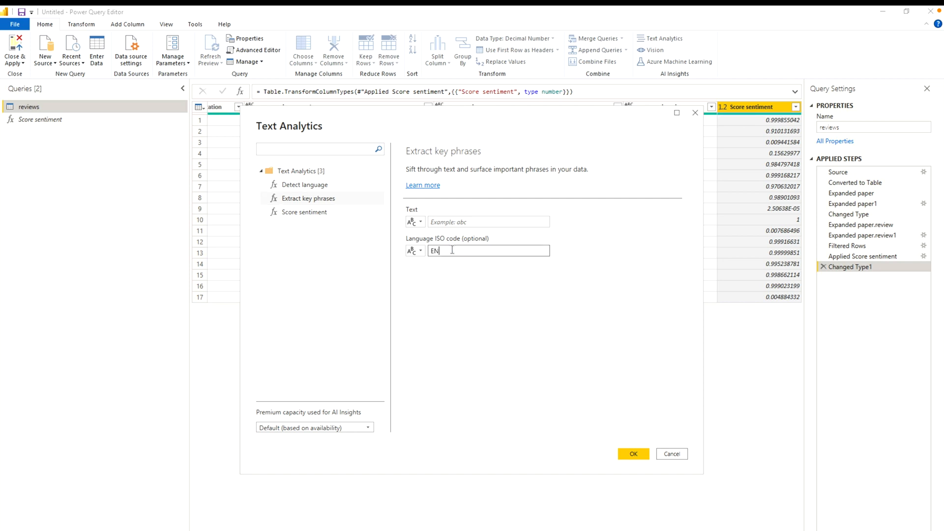
left_click(488, 222)
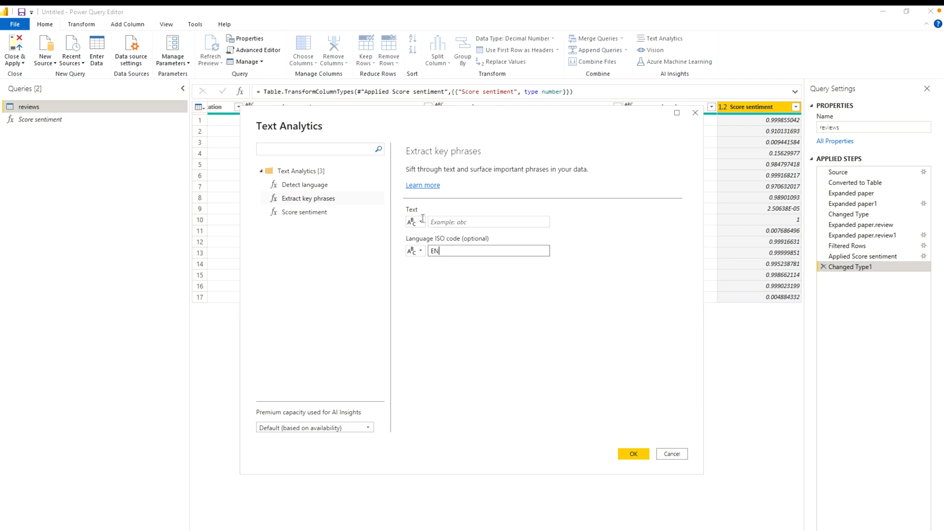
left_click(413, 222)
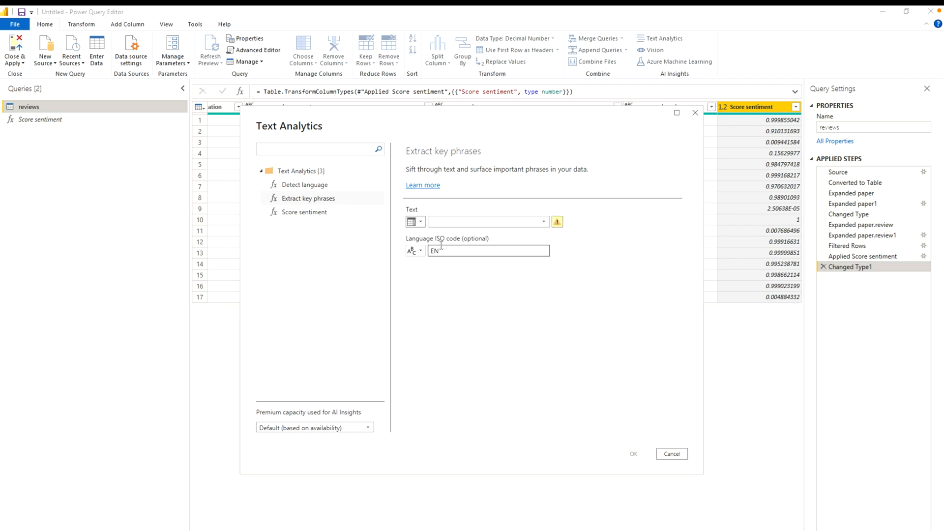
left_click(542, 222)
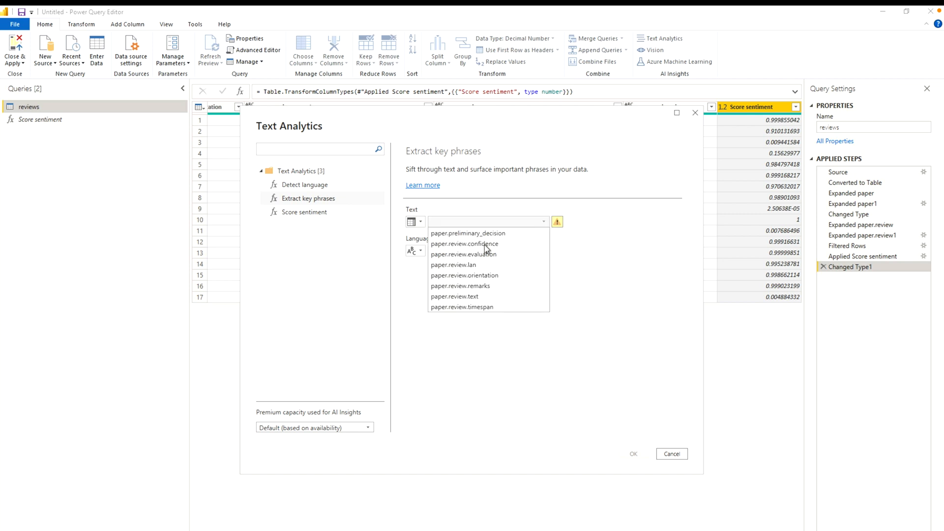
mouse_move(454, 296)
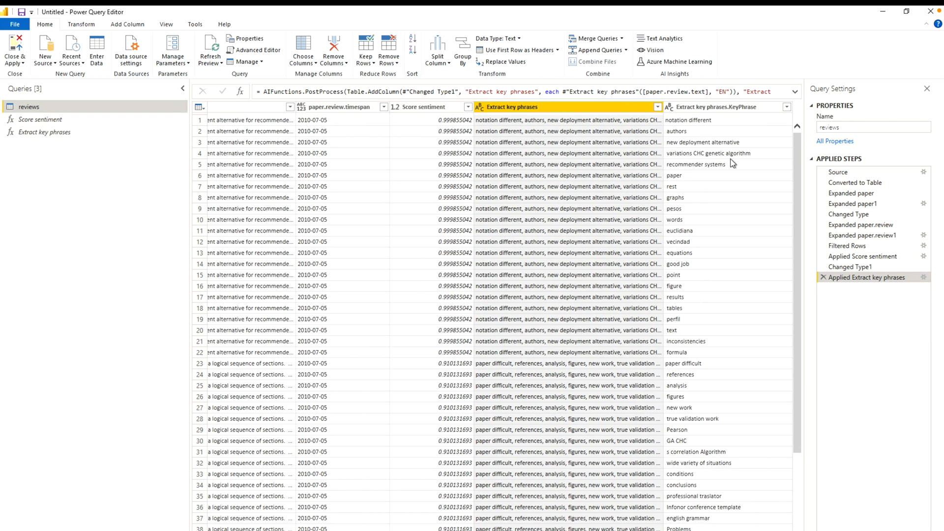
mouse_move(717, 107)
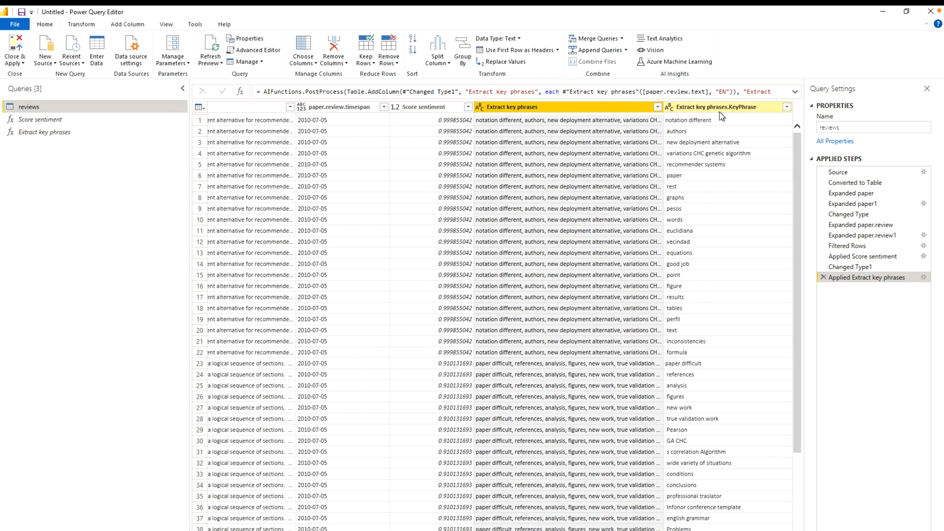
mouse_move(751, 115)
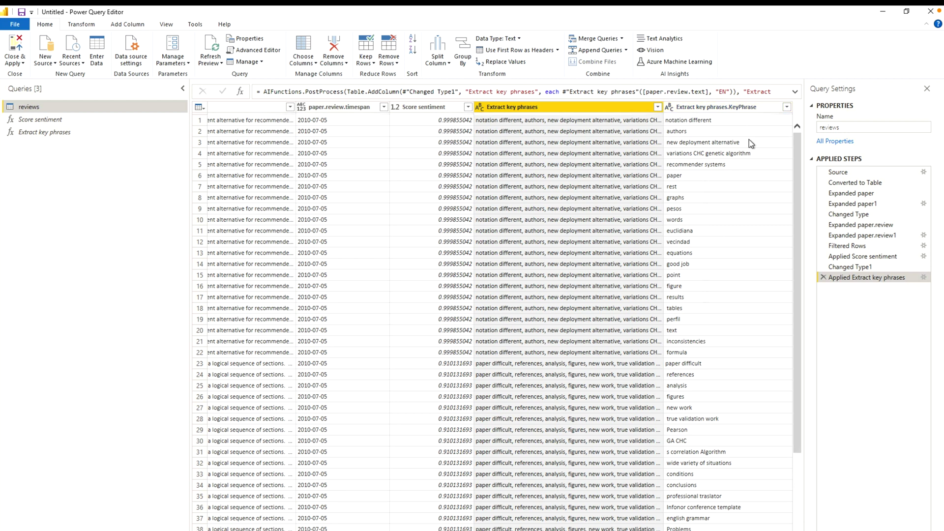
mouse_move(713, 206)
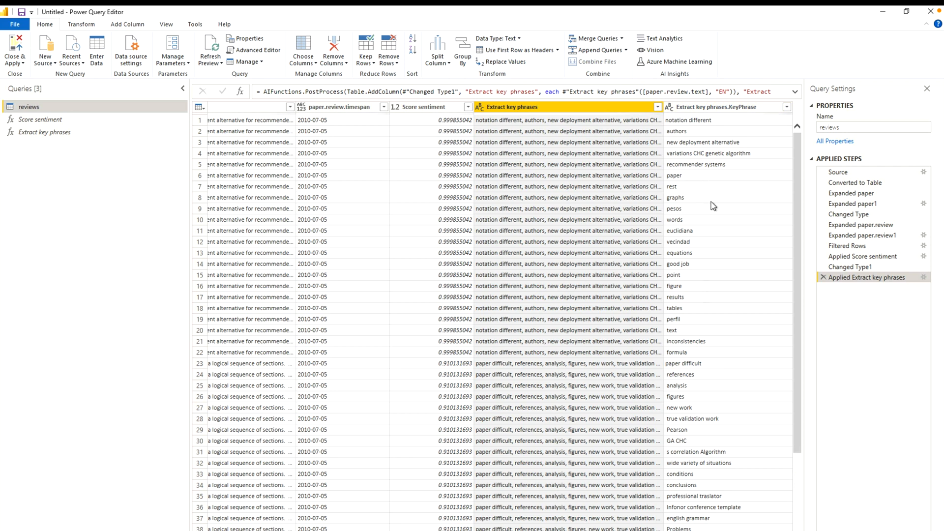
mouse_move(723, 188)
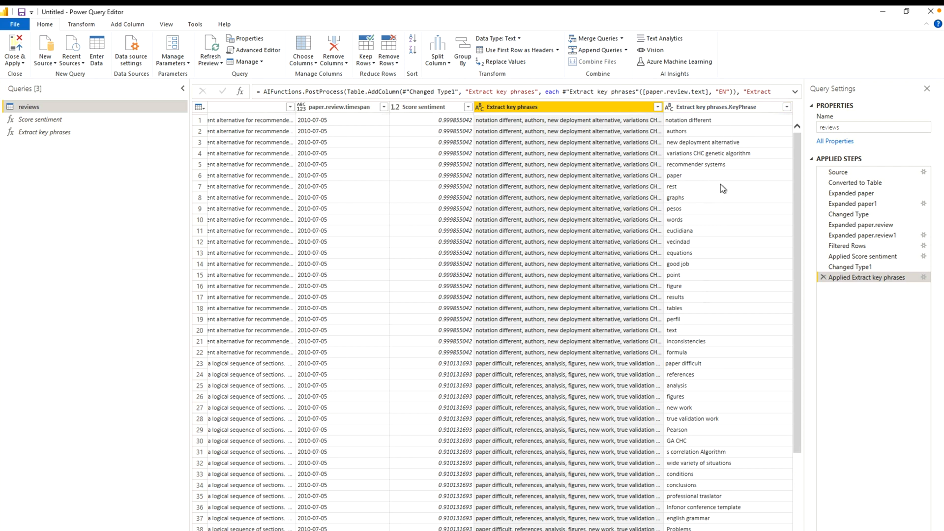
mouse_move(431, 223)
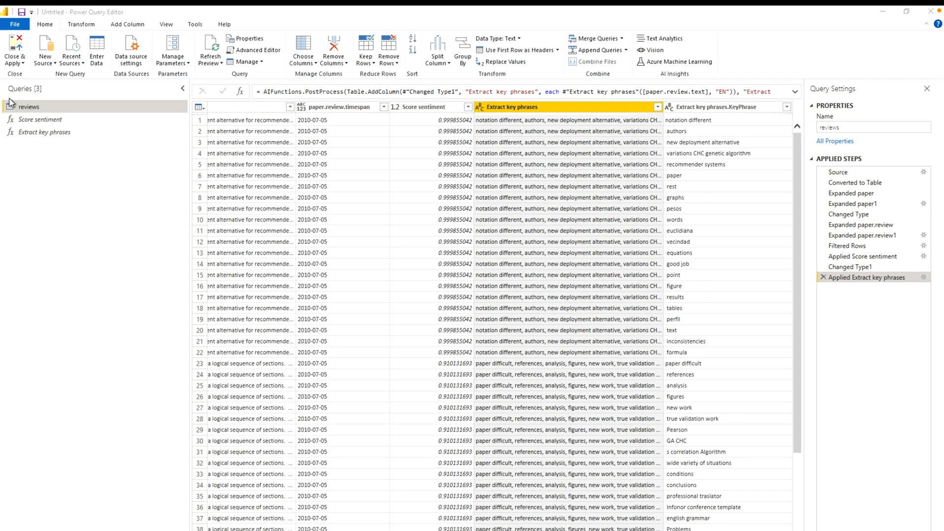
Close Power Query Editor with Close & Apply to load the updated reviews table.
left_click(14, 50)
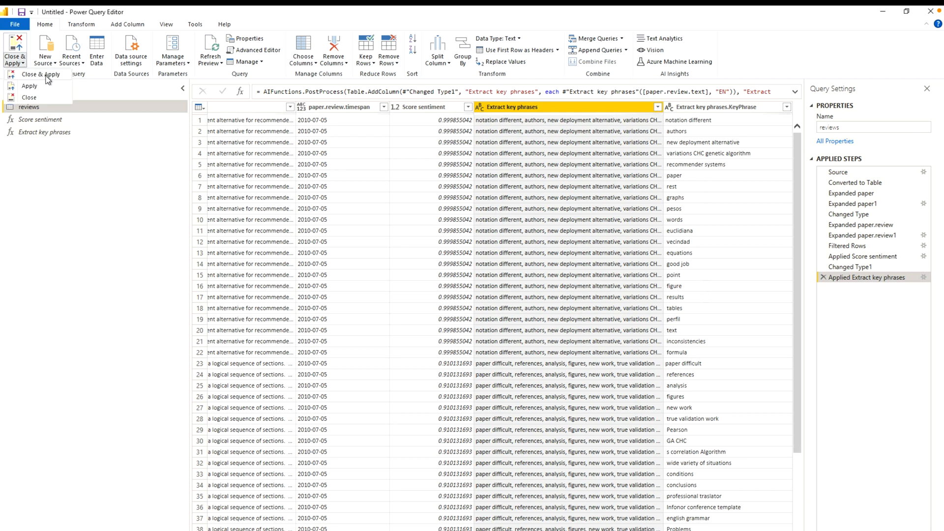
left_click(14, 49)
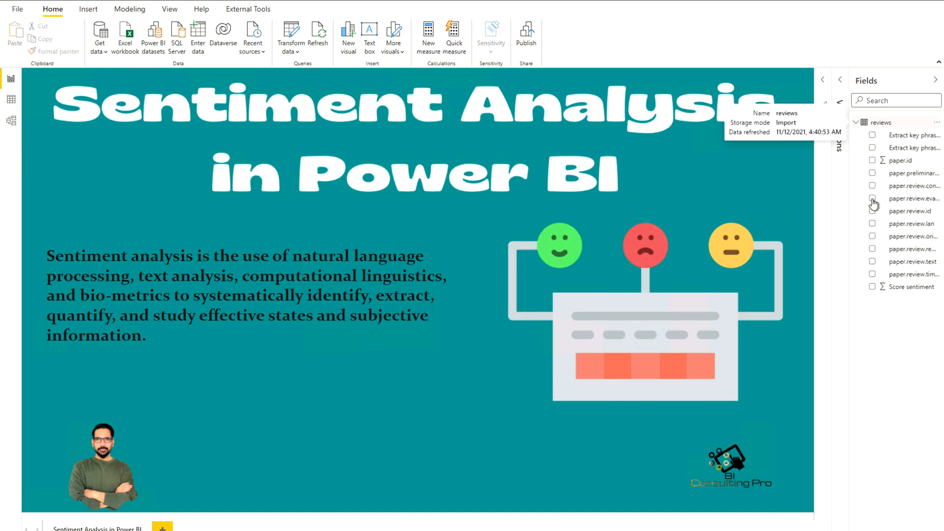
On a new blank page, add a table showing paper.review.text and Score sentiment.
left_click(935, 80)
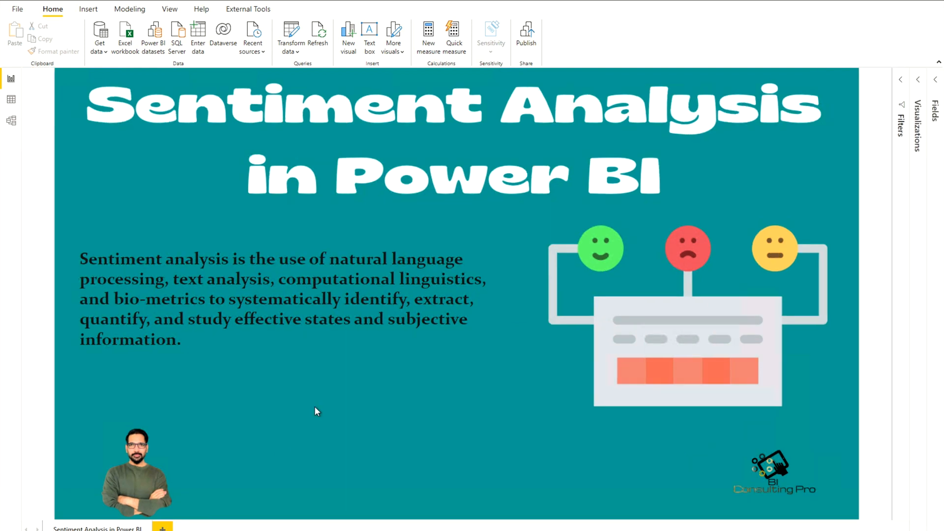
mouse_move(327, 494)
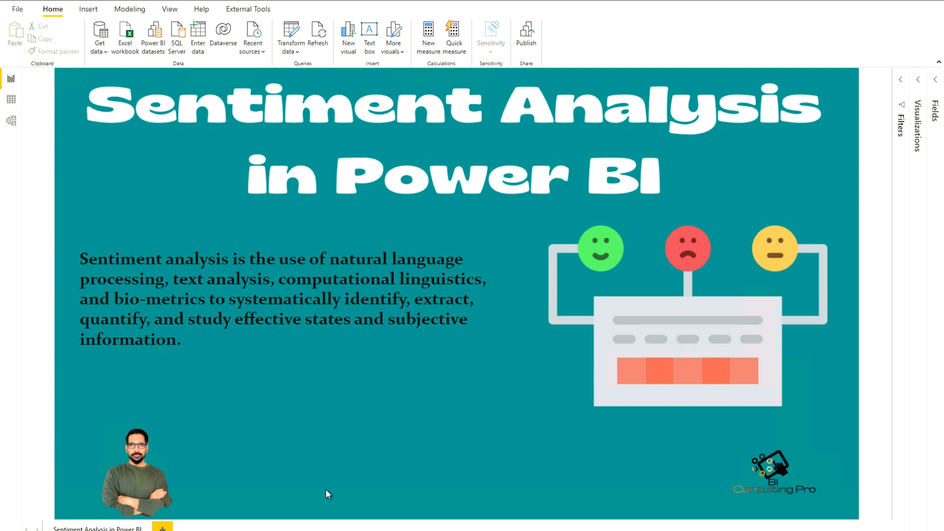
mouse_move(163, 525)
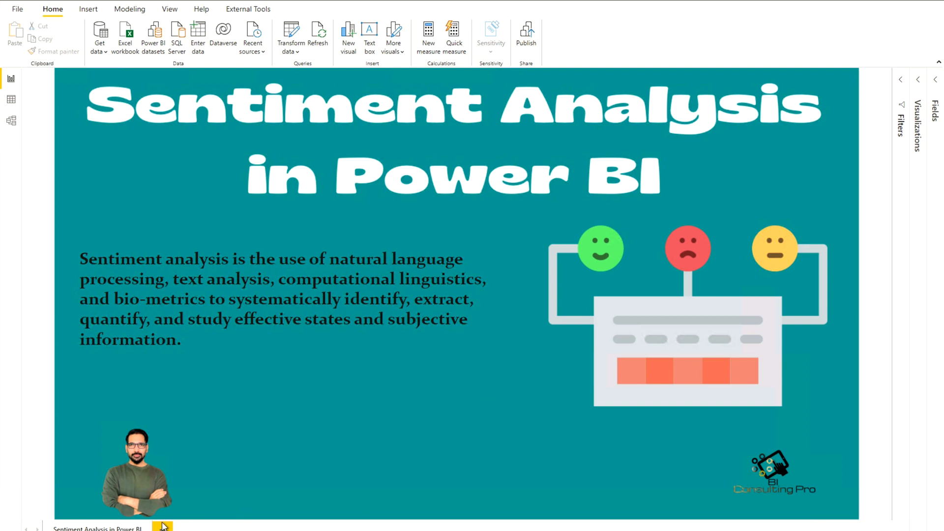
left_click(199, 528)
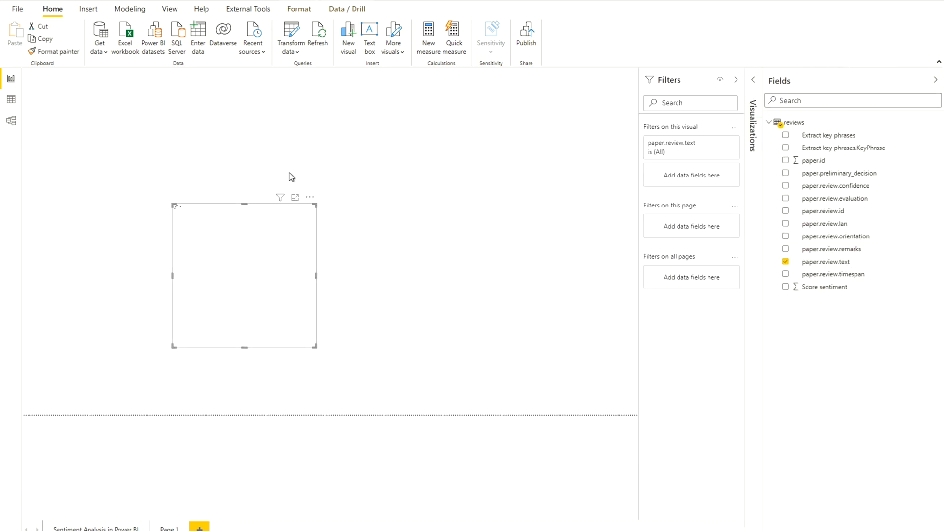
left_click(786, 261)
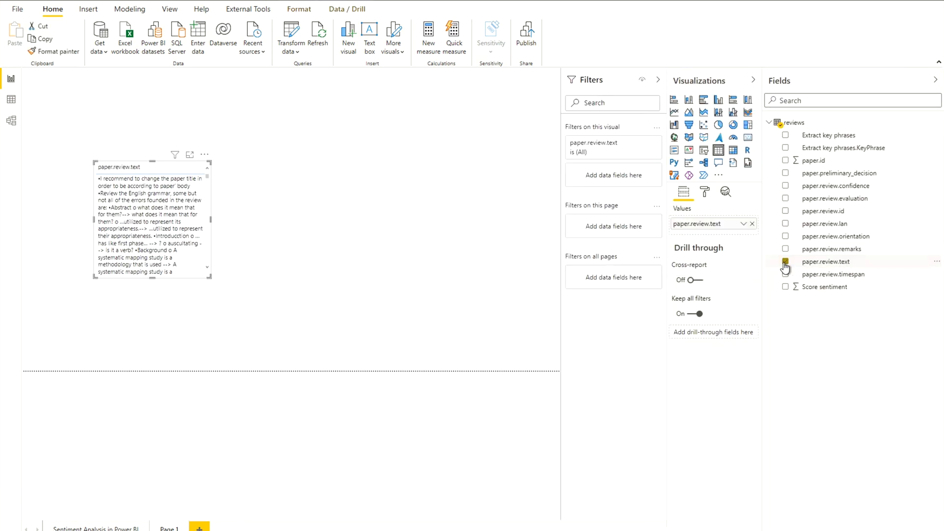
left_click(786, 286)
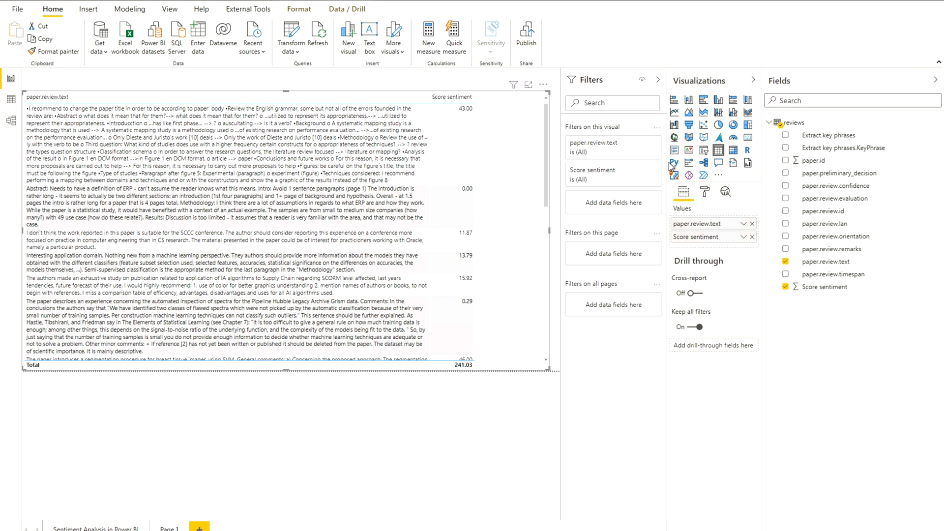
Switch on Icons conditional formatting for the Score sentiment field in Format visual.
left_click(704, 192)
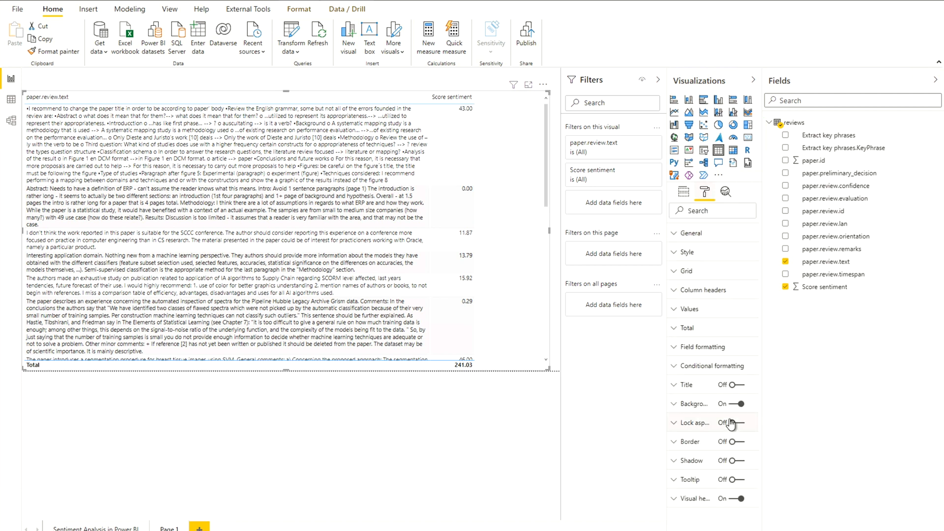
left_click(711, 365)
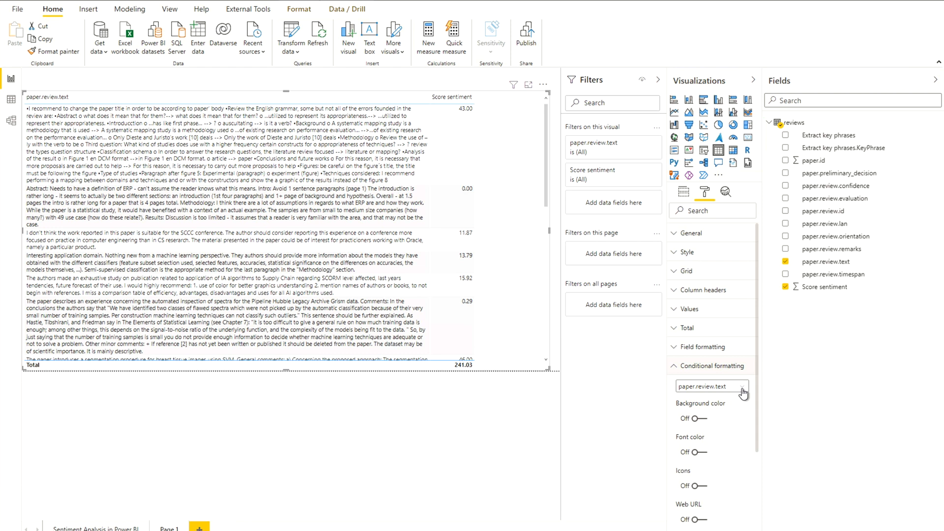
mouse_move(711, 453)
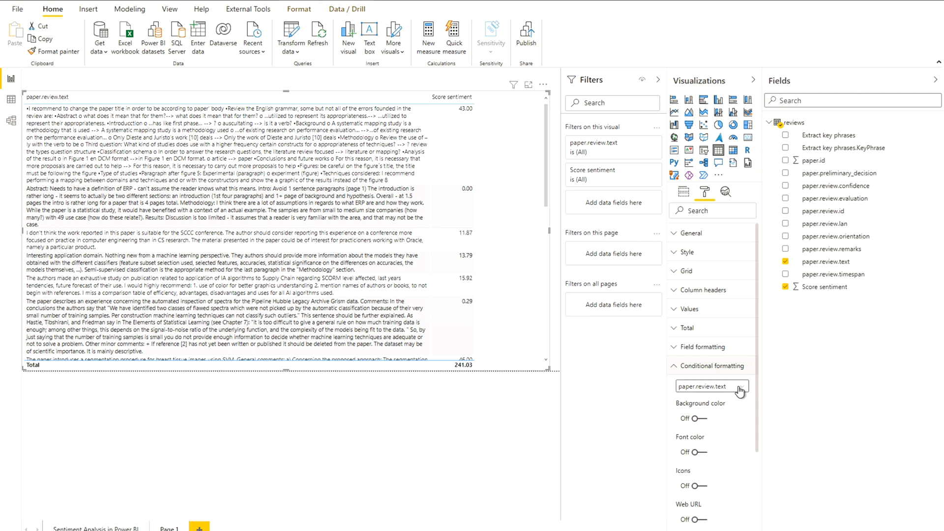
left_click(712, 386)
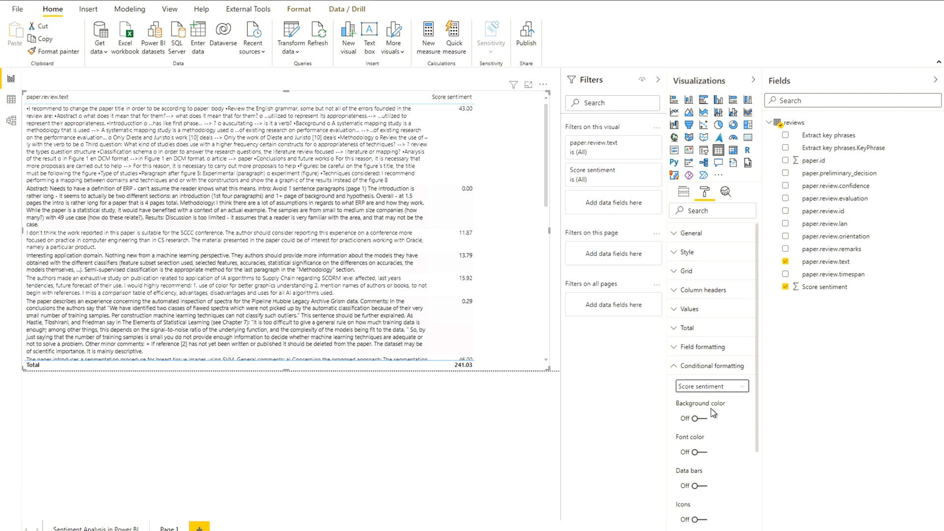
mouse_move(724, 480)
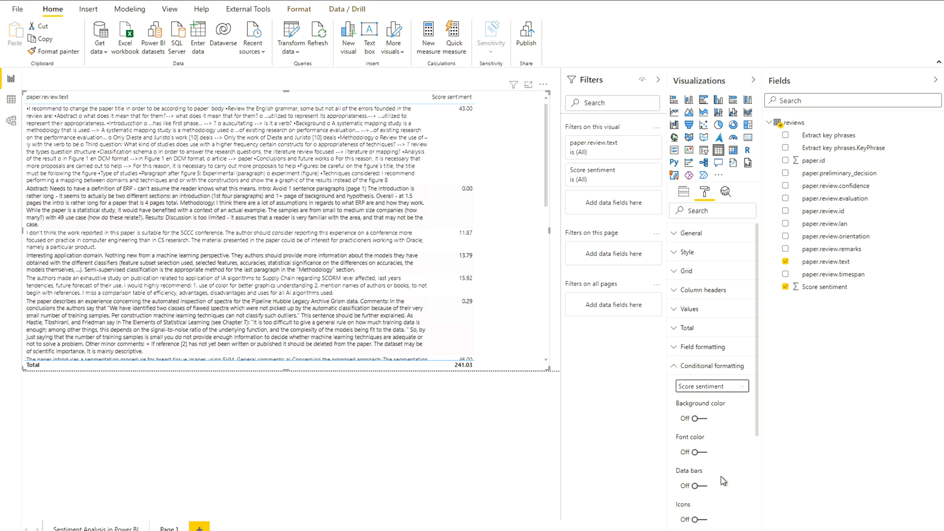
mouse_move(759, 459)
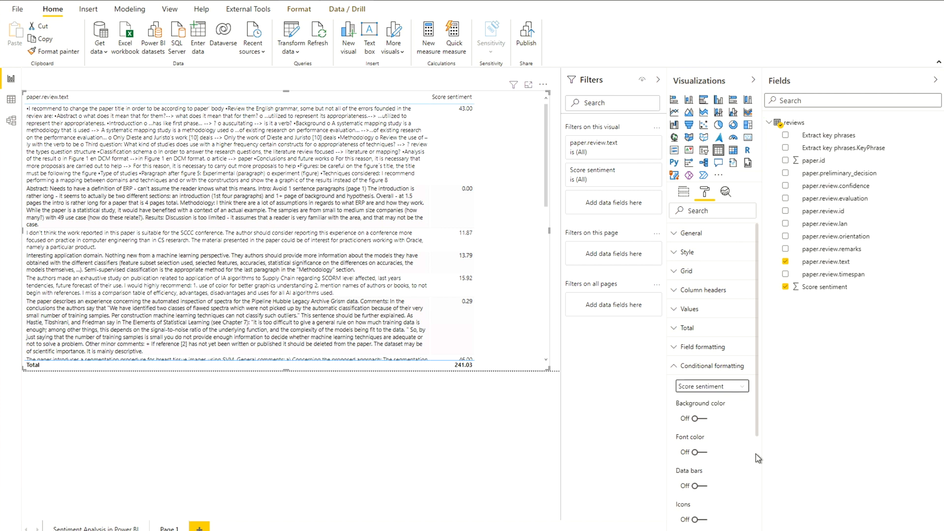
scroll("down", 3)
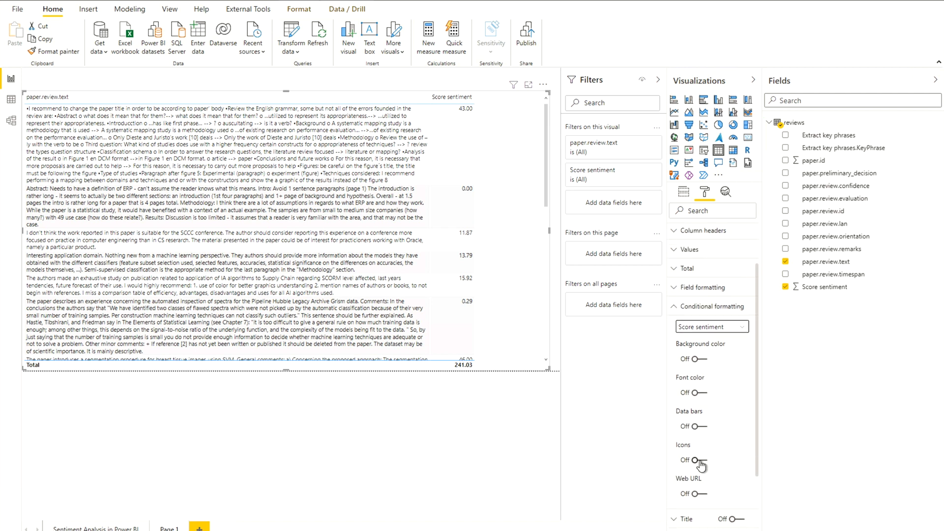
left_click(693, 460)
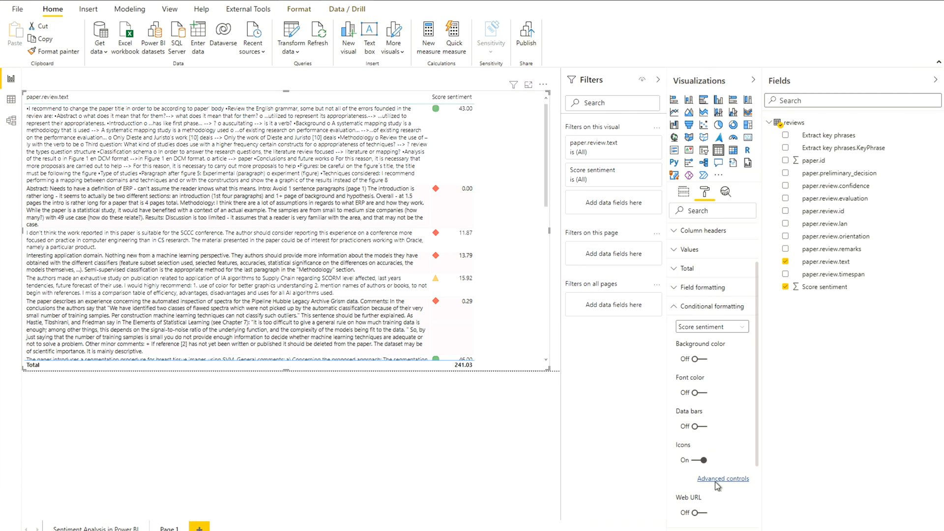
In Advanced controls, choose the circled red cross, yellow and green check icon style.
left_click(723, 479)
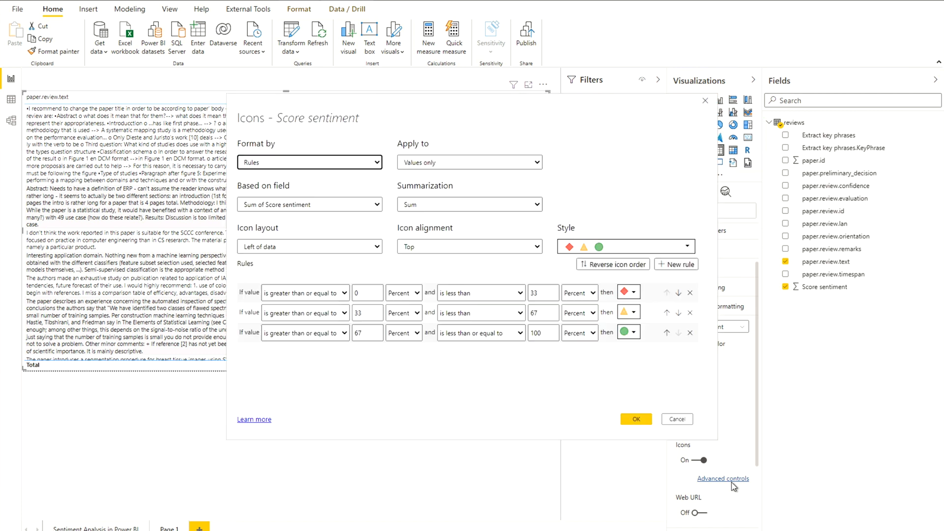
mouse_move(690, 249)
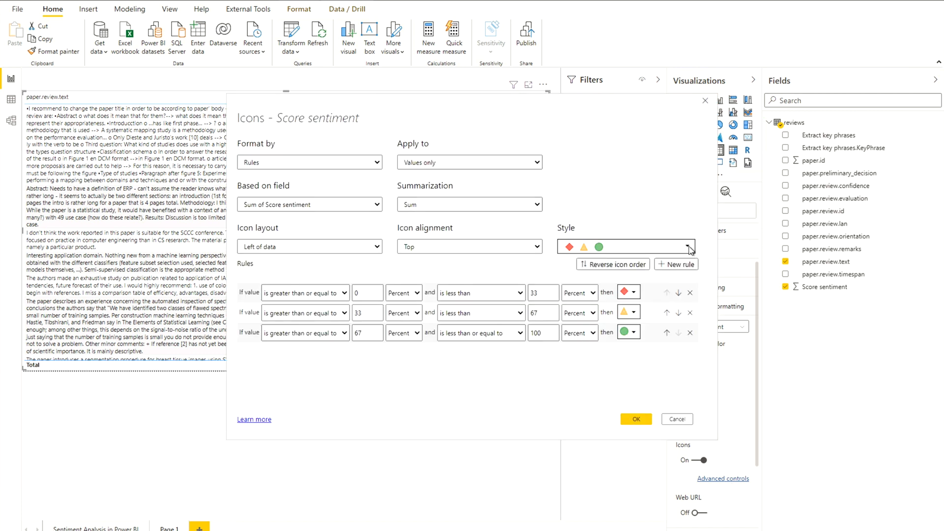
left_click(687, 247)
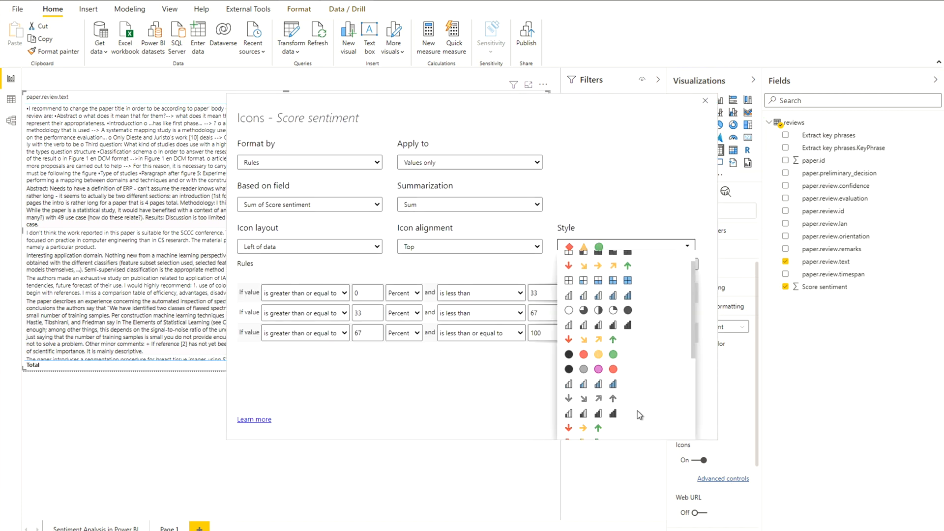
scroll("down", 3)
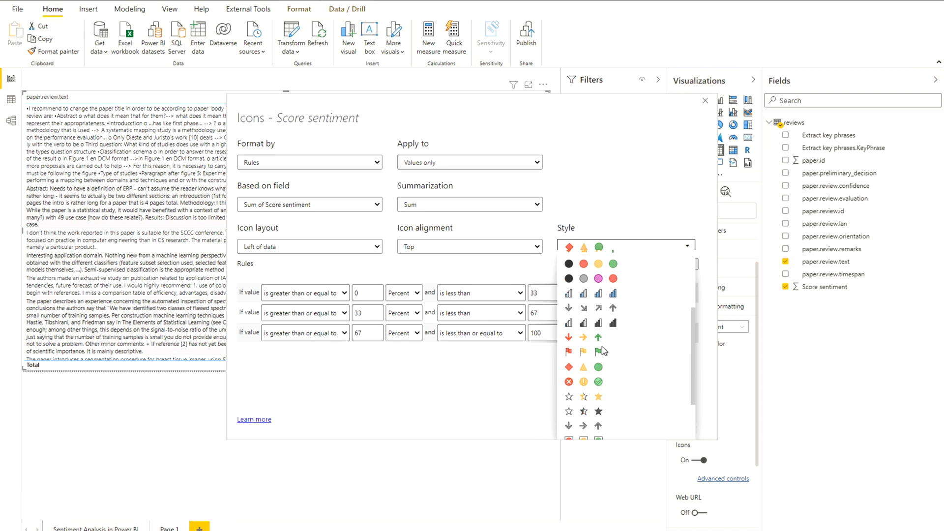
mouse_move(638, 407)
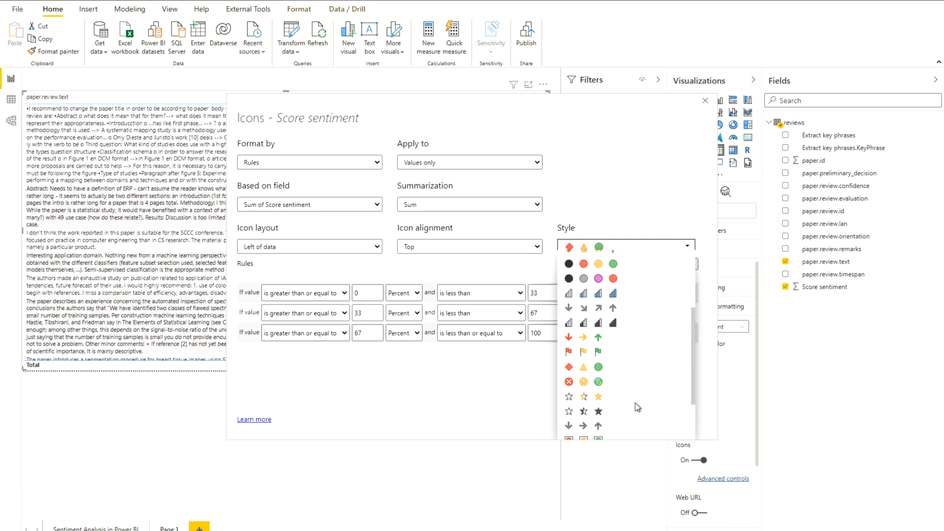
scroll("down", 3)
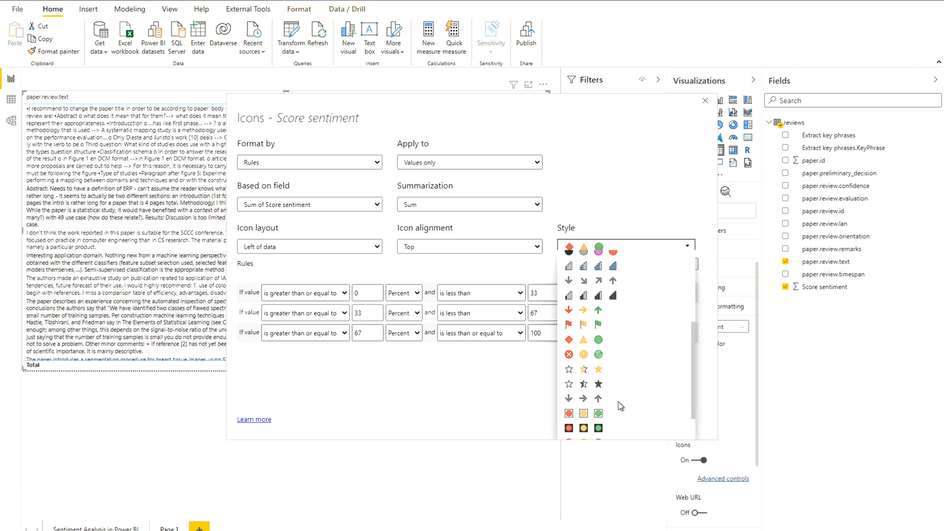
scroll("down", 3)
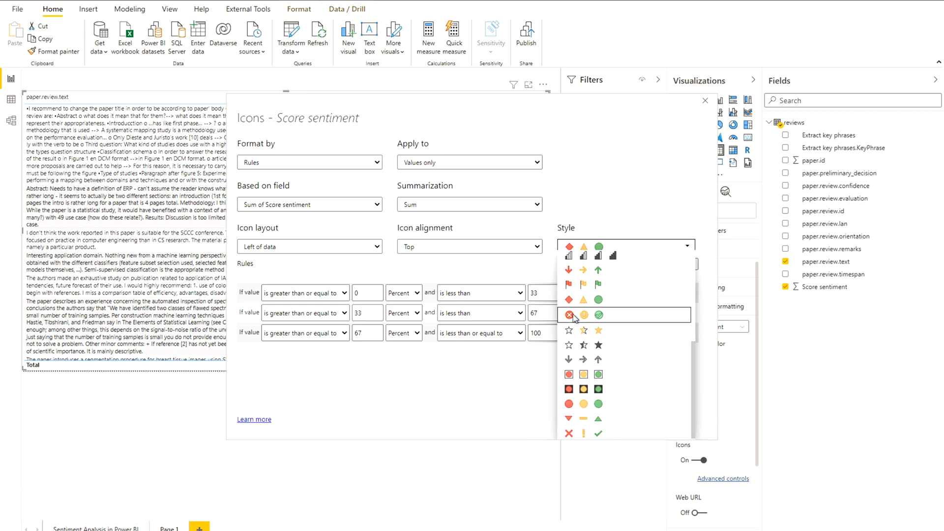
left_click(584, 314)
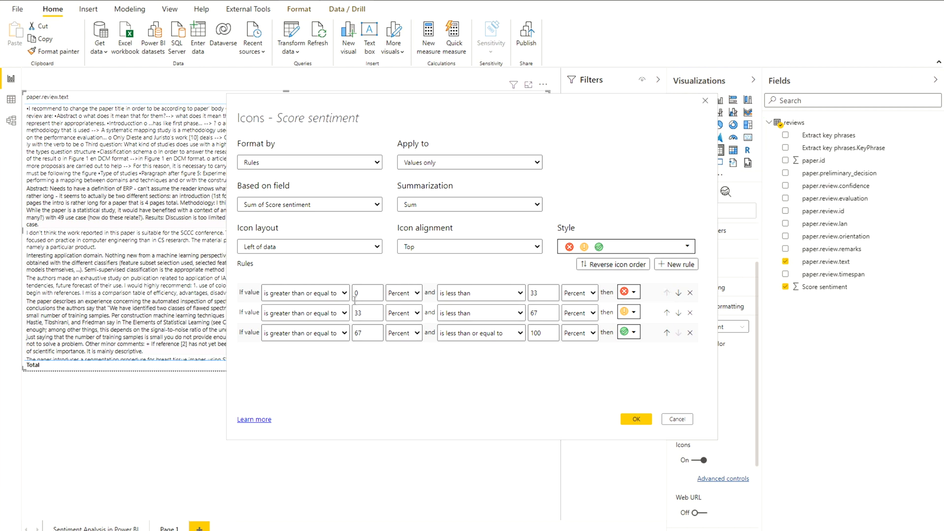
left_click(368, 313)
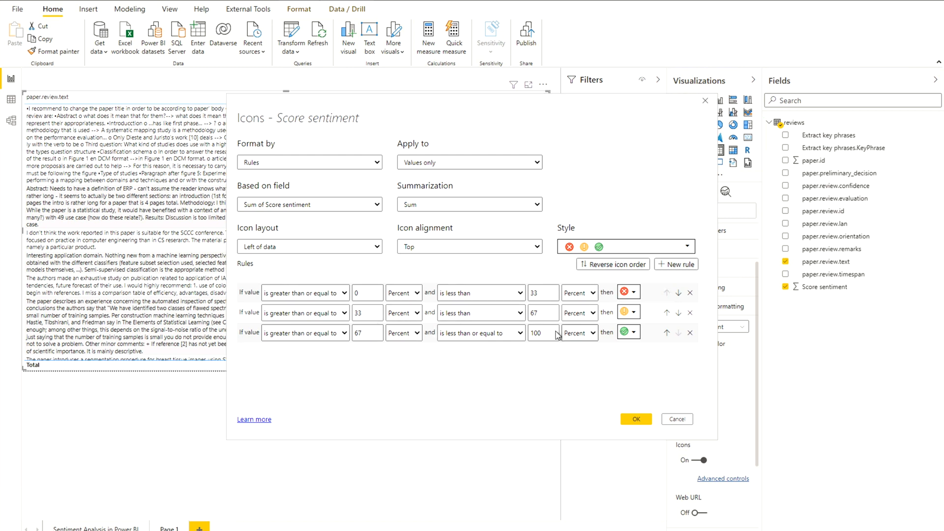
mouse_move(610, 373)
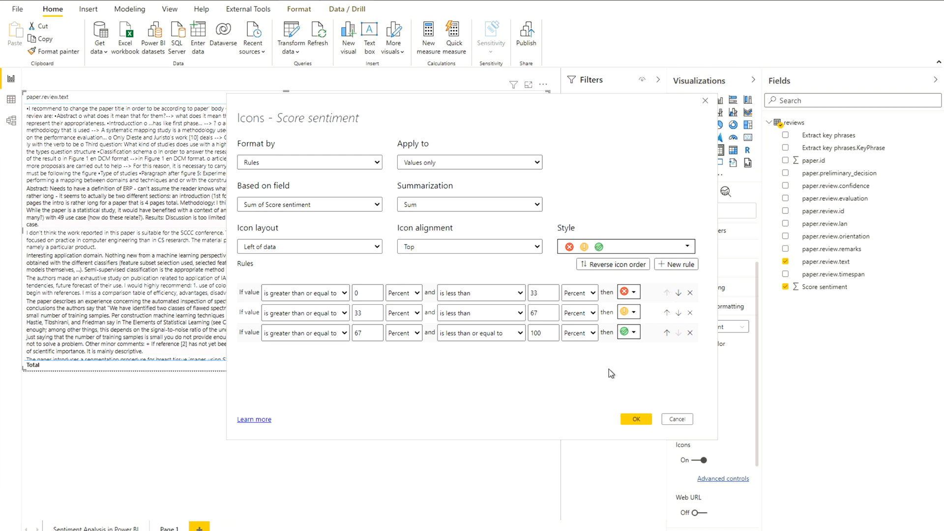
mouse_move(636, 418)
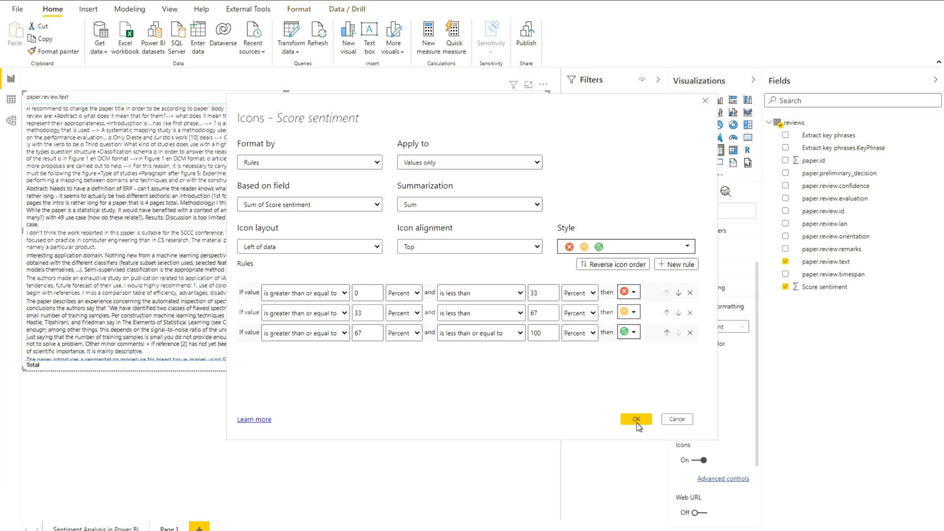
mouse_move(405, 304)
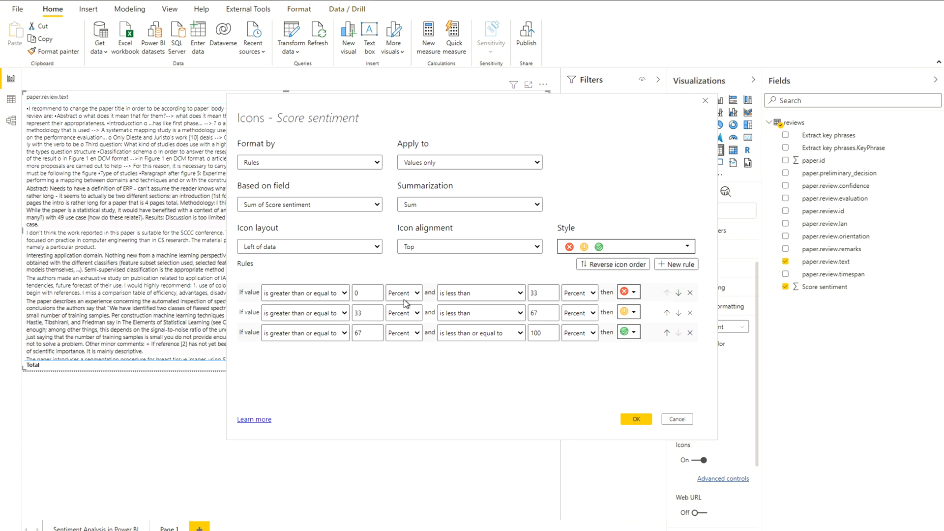
left_click(403, 313)
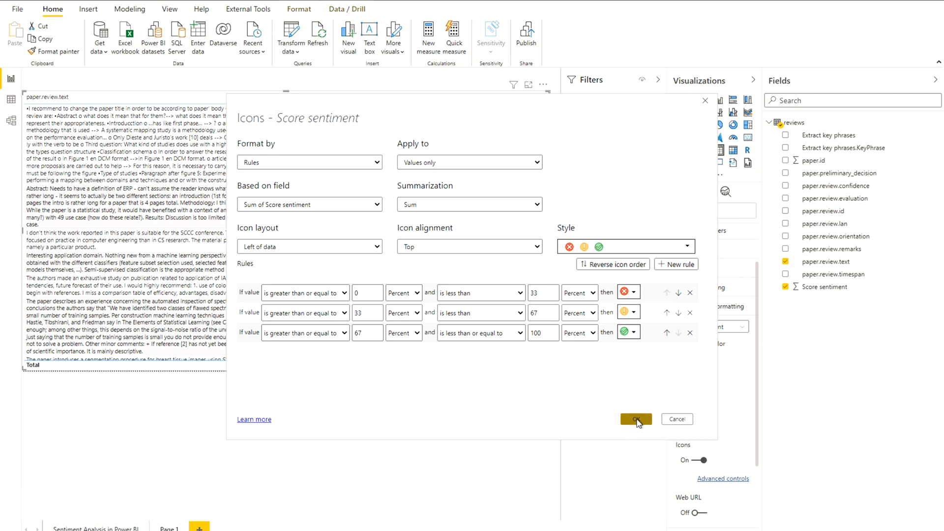
Confirm the Icons - Score sentiment dialog with OK.
left_click(635, 419)
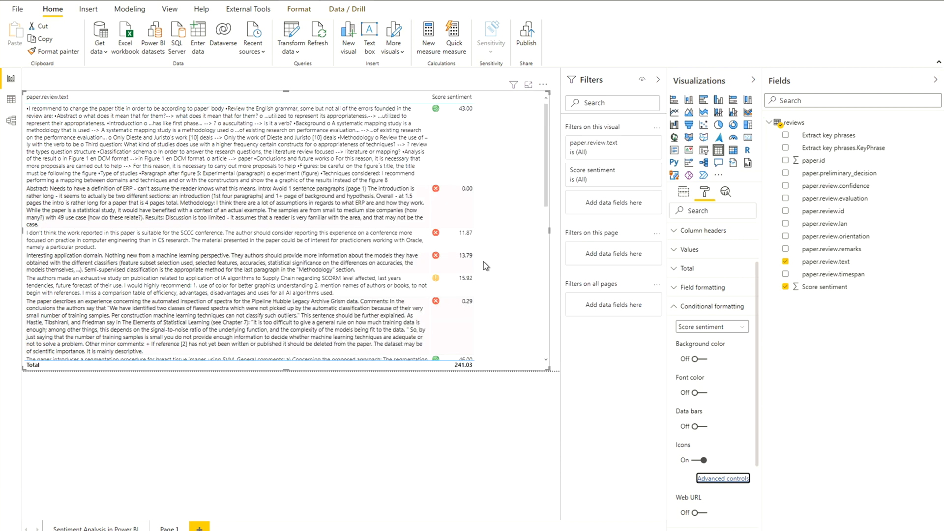
mouse_move(496, 237)
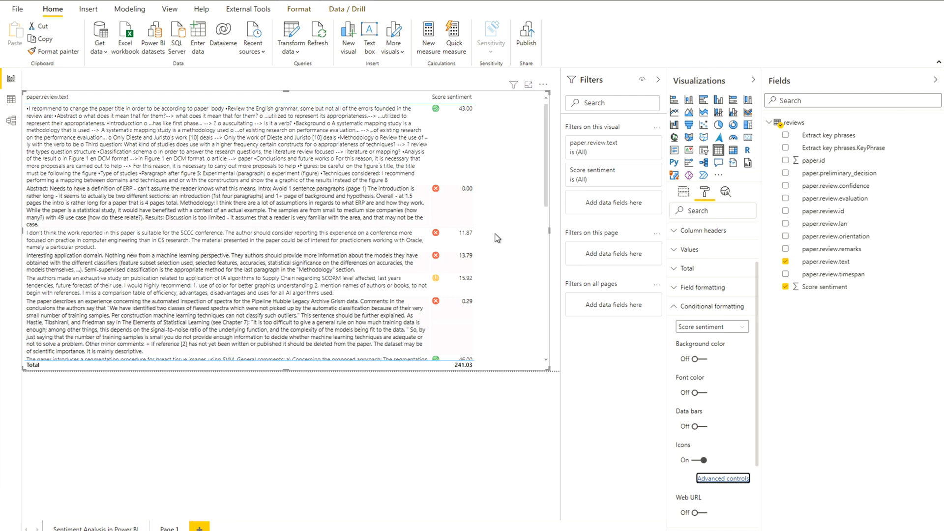
mouse_move(494, 196)
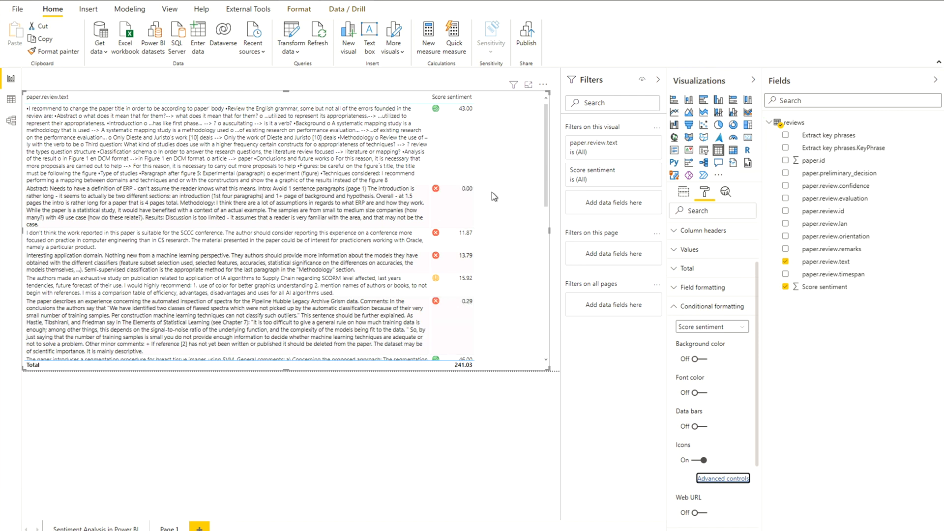